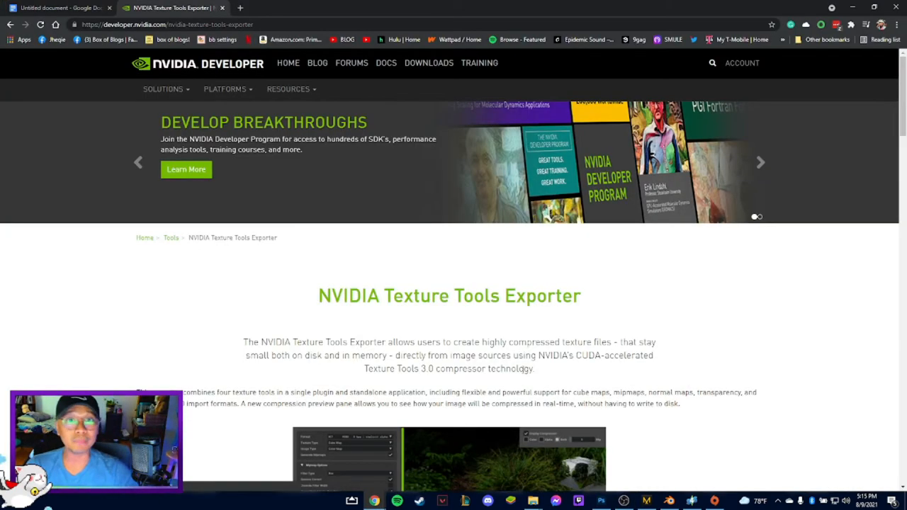
Step: Browse the exporter page, then enter the Sweater > S4S folder in the Open dialog
{"action": "scroll", "scroll_direction": "down", "scroll_amount": 3}
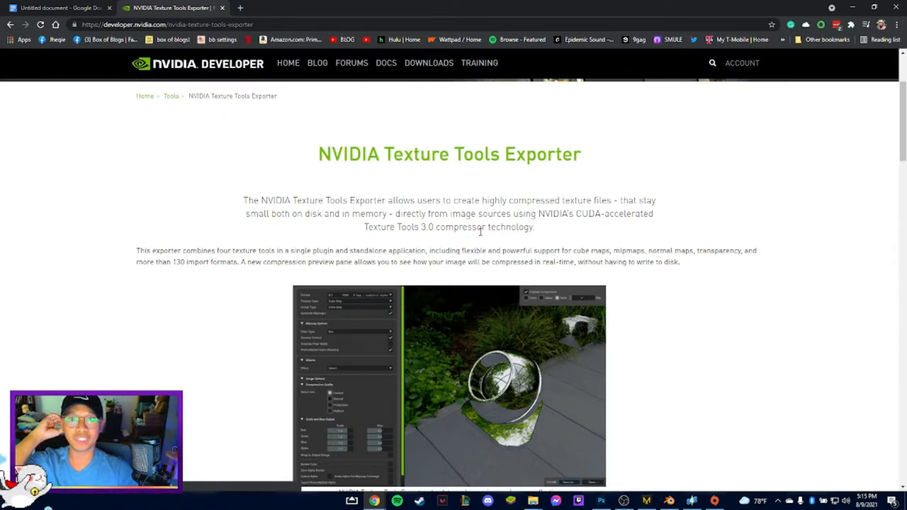
{"action": "mouse_move", "coordinate": [133, 323]}
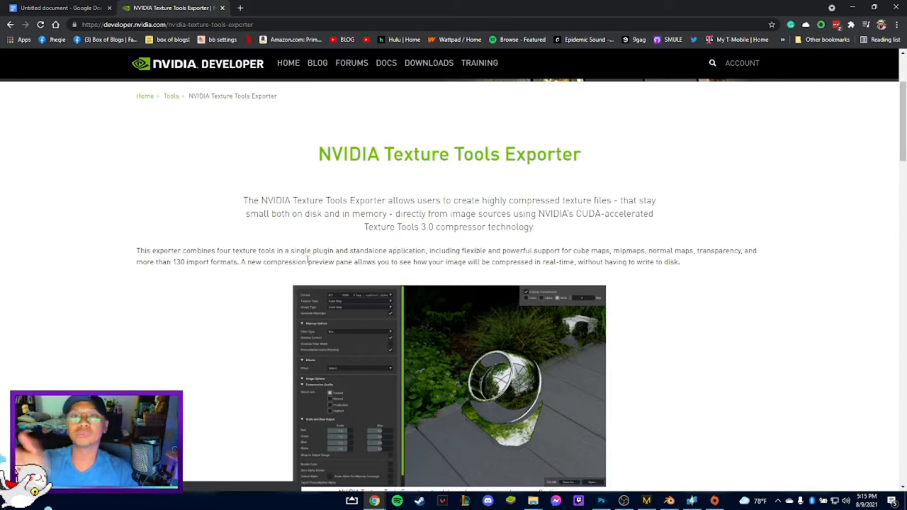
{"action": "mouse_move", "coordinate": [671, 487]}
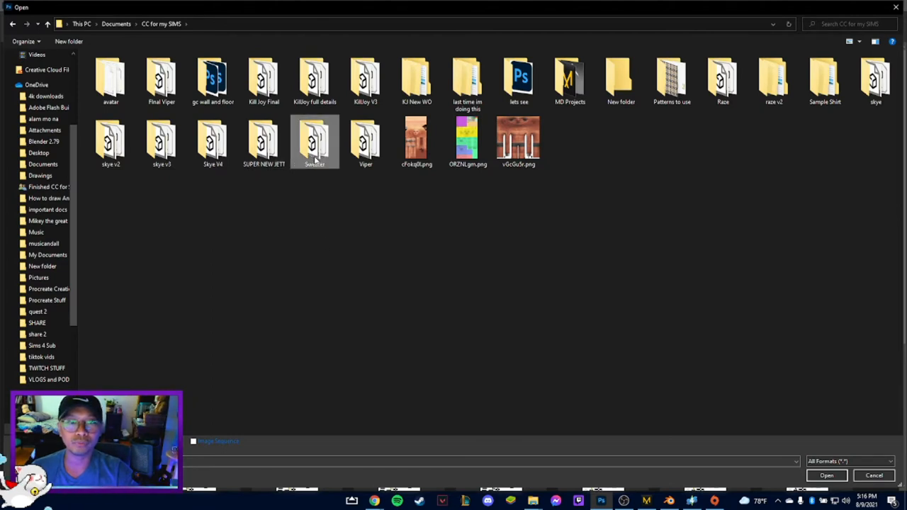
{"action": "double_click", "coordinate": [314, 142]}
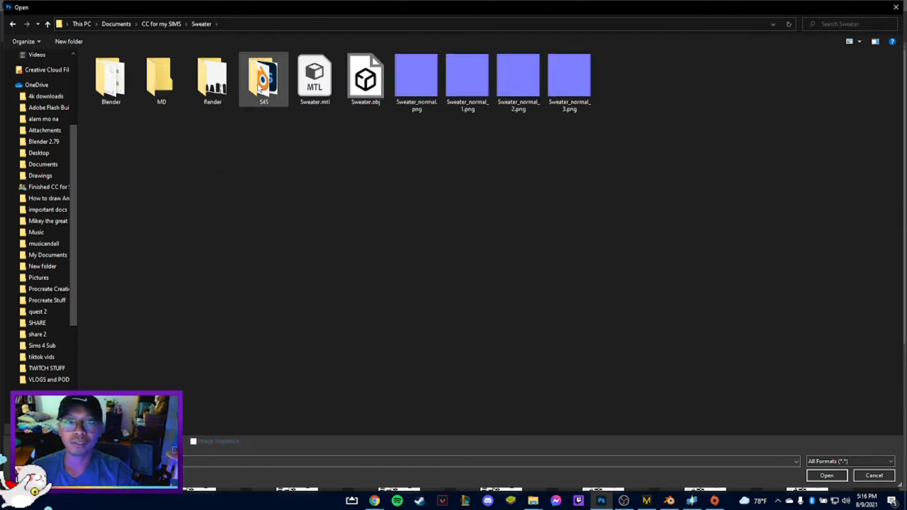
{"action": "double_click", "coordinate": [213, 78]}
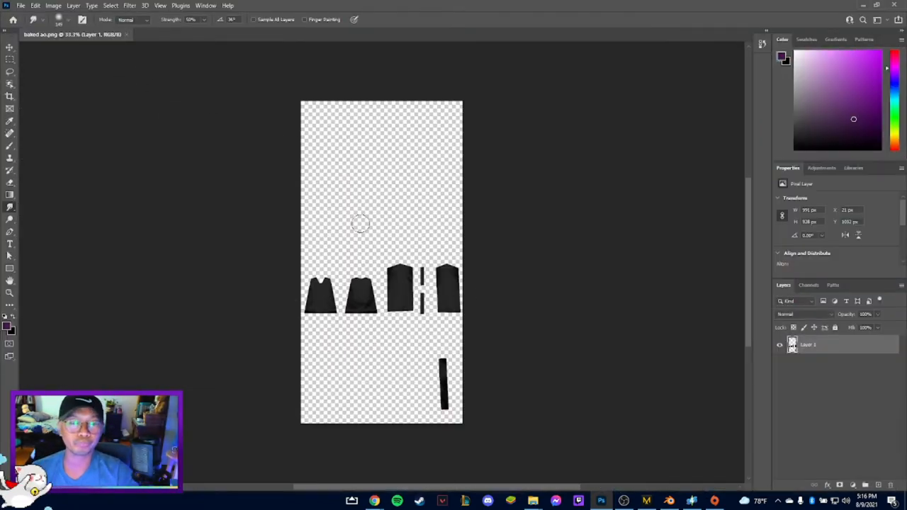
{"action": "mouse_move", "coordinate": [519, 222]}
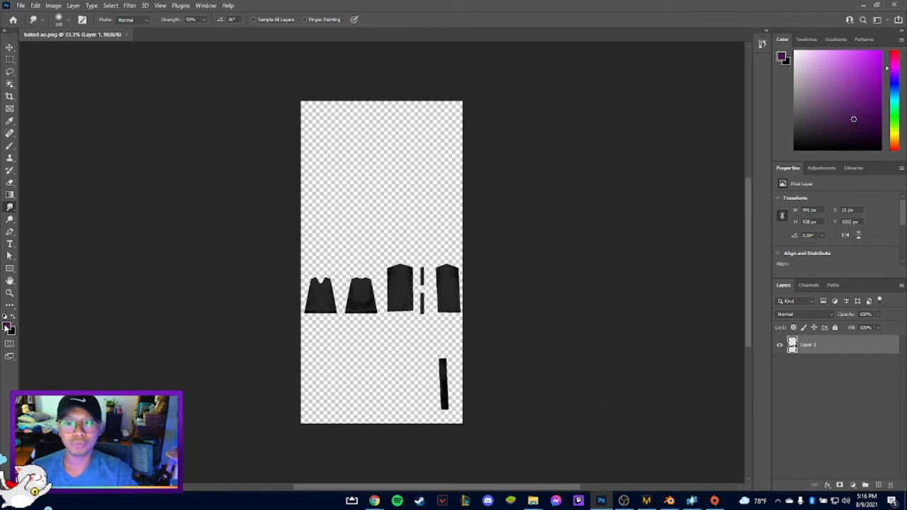
Step: Duplicate the baked sweater texture layer (Layer 1)
{"action": "right_click", "coordinate": [808, 344]}
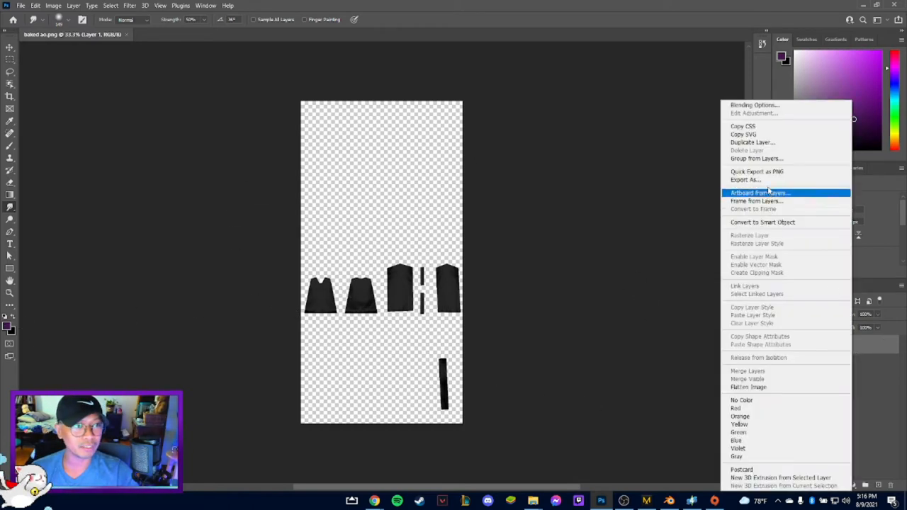
{"action": "left_click", "coordinate": [753, 142]}
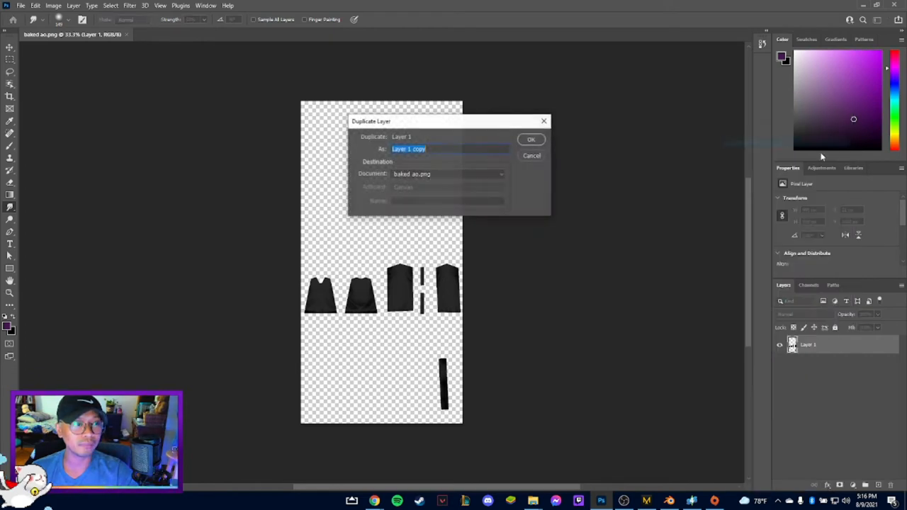
{"action": "left_click", "coordinate": [530, 139]}
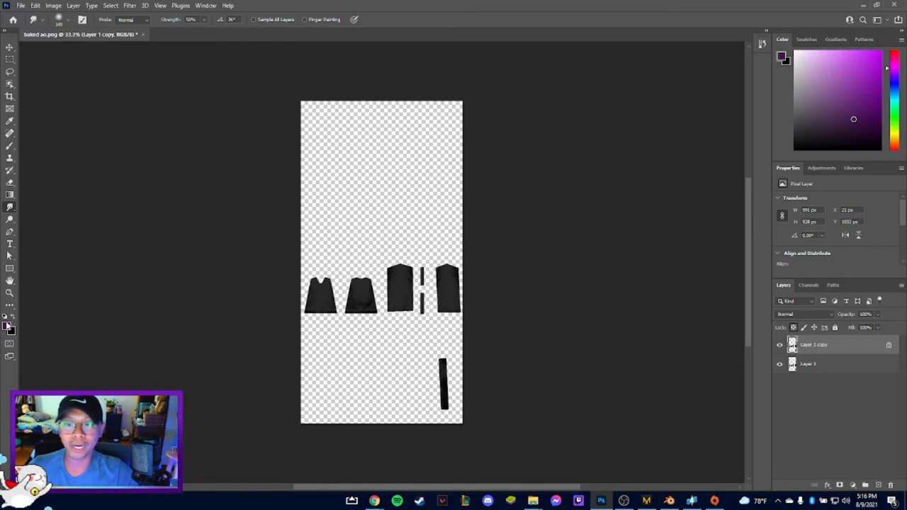
Step: Set the foreground colour to white and paint the copy's garment pieces solid white
{"action": "left_click", "coordinate": [782, 56]}
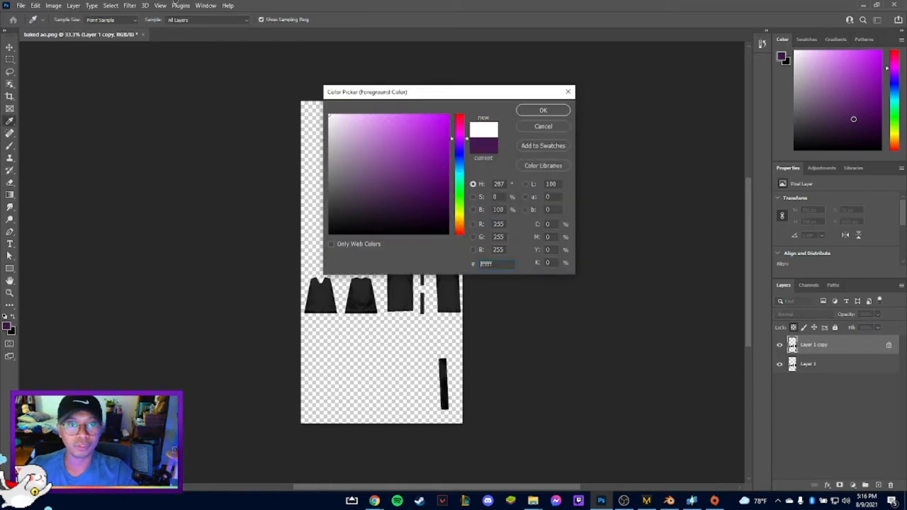
{"action": "left_click", "coordinate": [543, 110]}
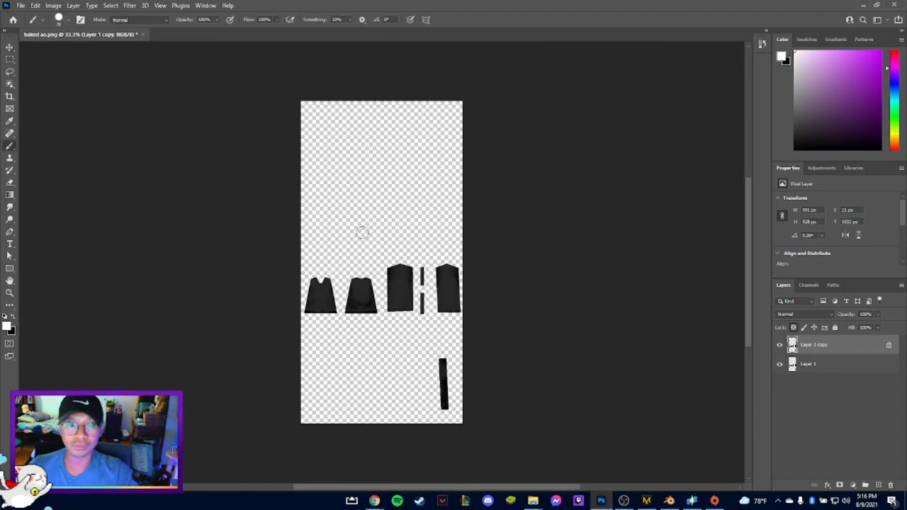
{"action": "left_click", "coordinate": [58, 20]}
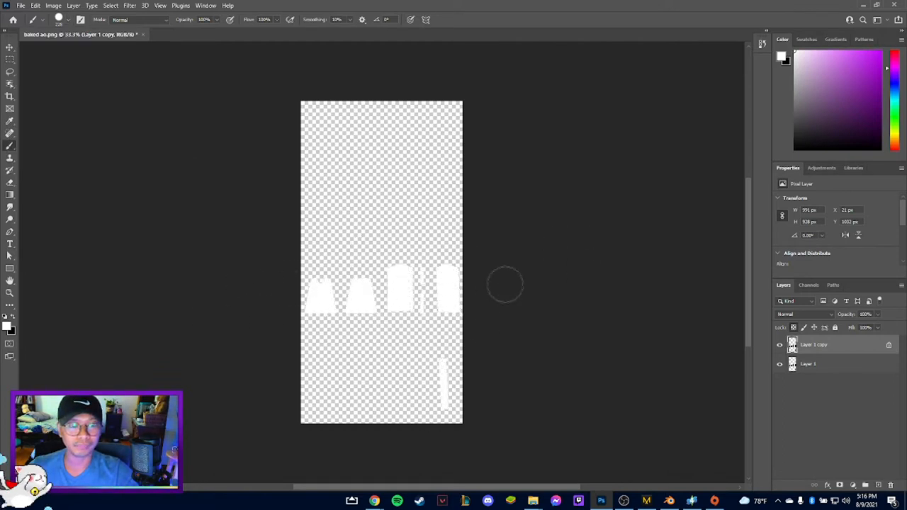
{"action": "mouse_move", "coordinate": [523, 221]}
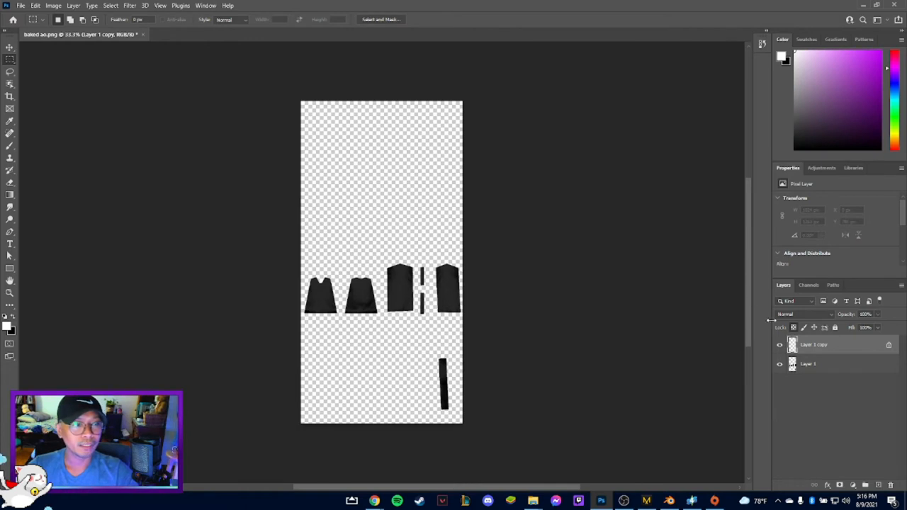
Step: Create an Alpha 1 channel with white sweater-piece silhouettes, then return to Layers
{"action": "left_click", "coordinate": [809, 285]}
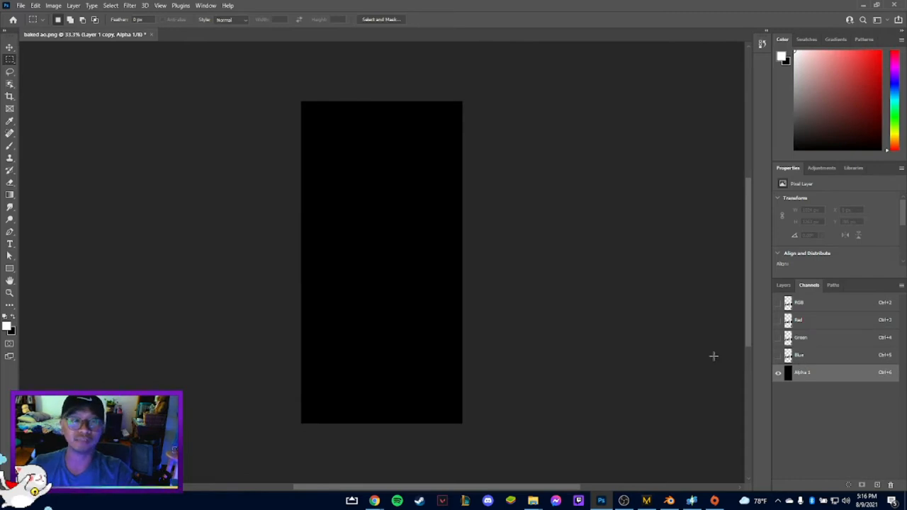
{"action": "mouse_move", "coordinate": [587, 347]}
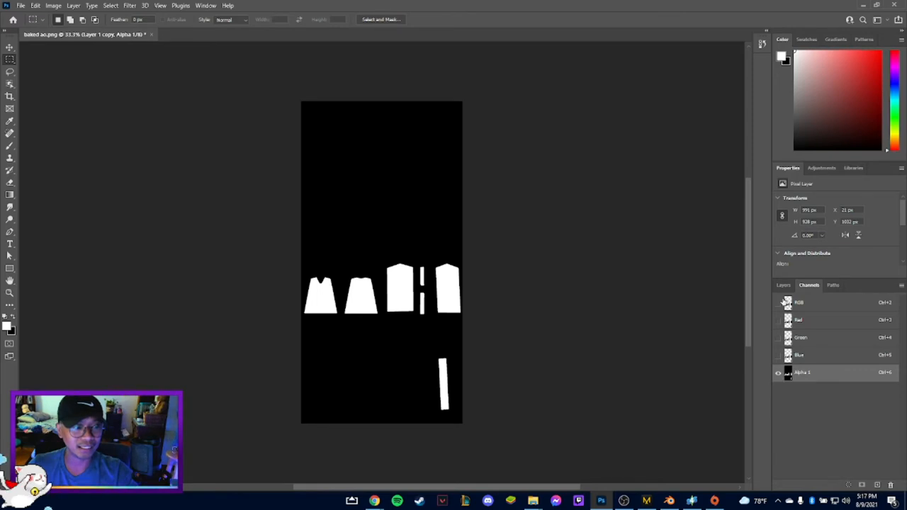
{"action": "left_click", "coordinate": [778, 303]}
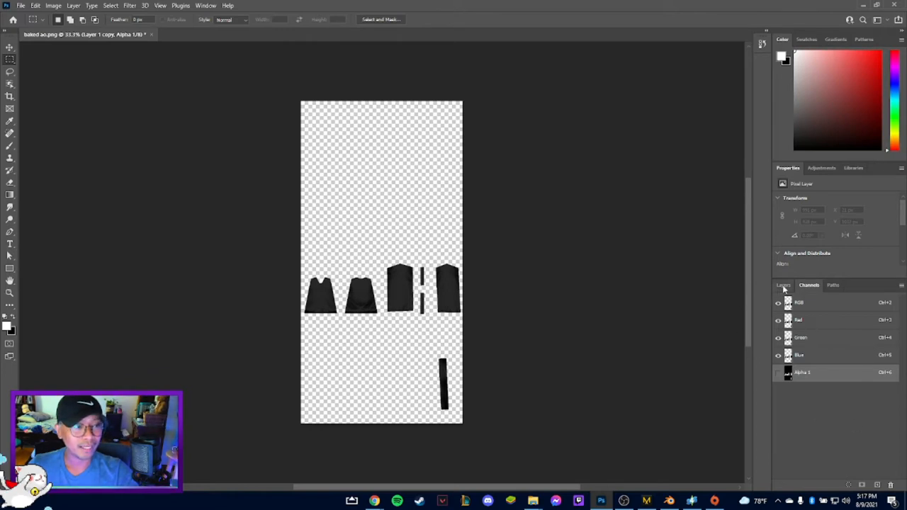
{"action": "left_click", "coordinate": [782, 285]}
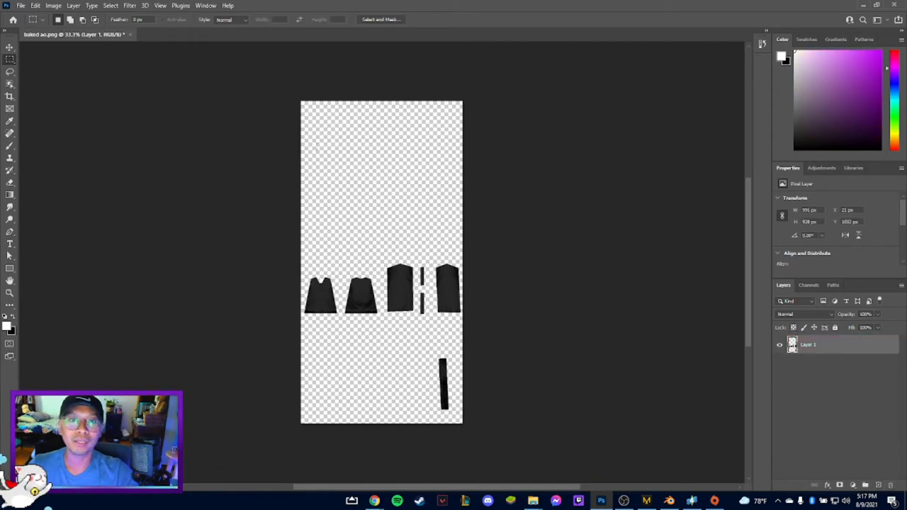
Step: Duplicate Layer 1 again and move the copy beneath the original
{"action": "right_click", "coordinate": [808, 344]}
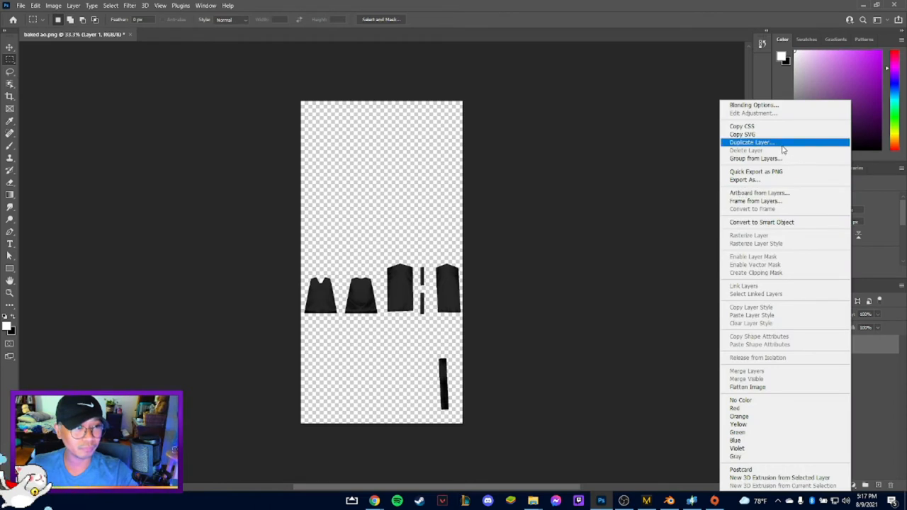
{"action": "left_click", "coordinate": [751, 142]}
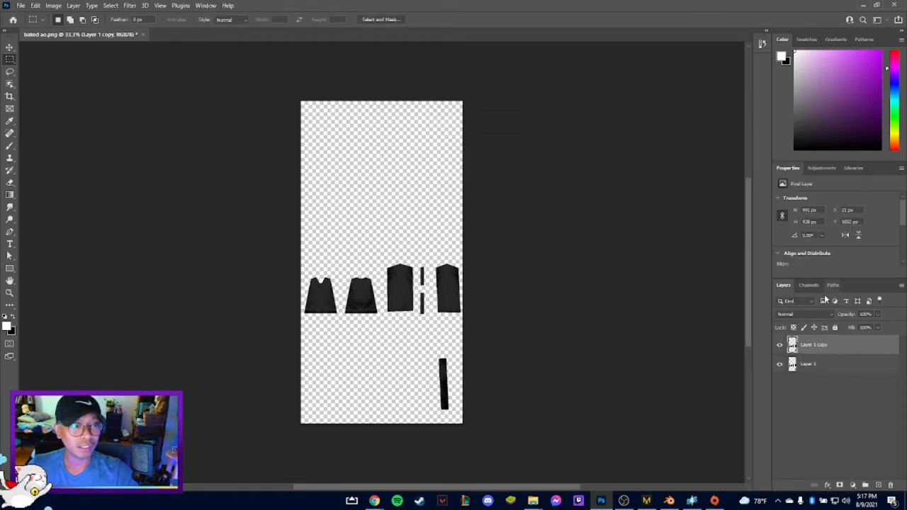
{"action": "left_click_drag", "start_coordinate": [814, 345], "coordinate": [813, 363]}
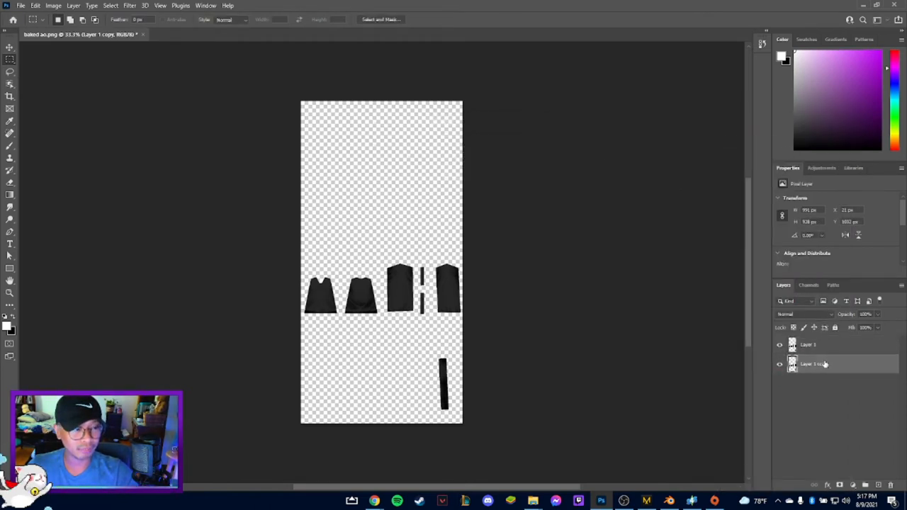
Step: Rename the top original layer to 'shadow'
{"action": "left_click", "coordinate": [810, 345]}
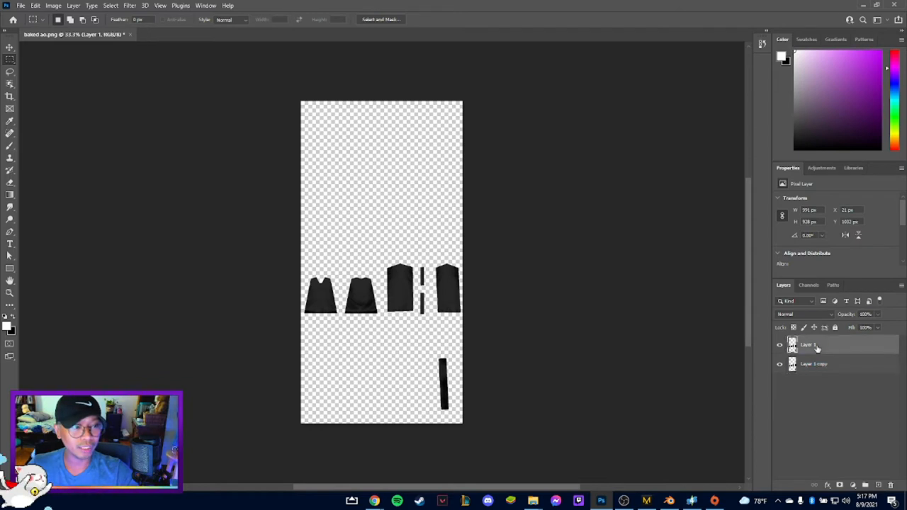
{"action": "double_click", "coordinate": [810, 346]}
{"action": "type", "text": "shadow"}
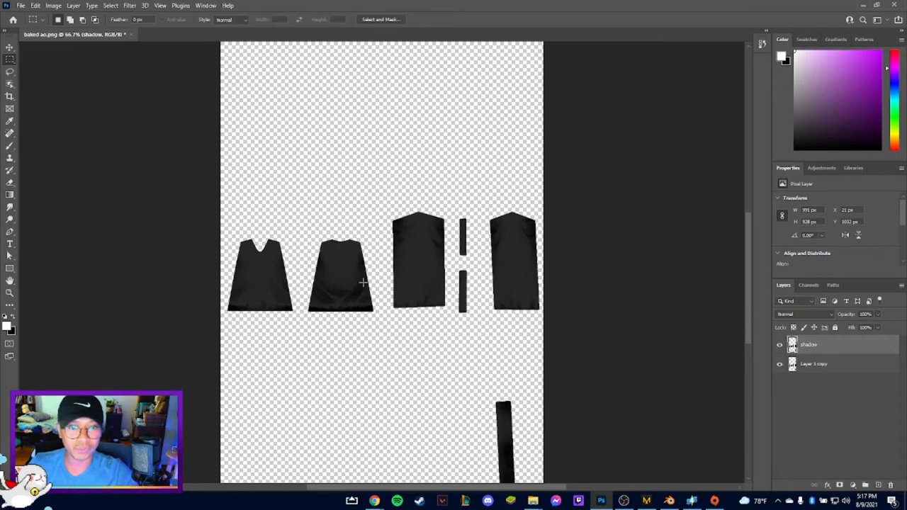
{"action": "left_click", "coordinate": [813, 363]}
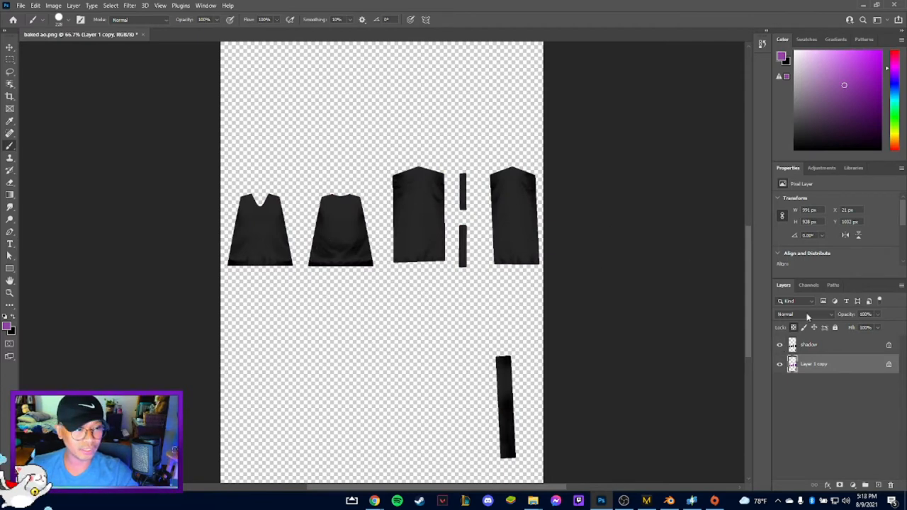
Step: Set the shadow layer's blend mode to Linear Dodge (Add)
{"action": "left_click", "coordinate": [805, 315]}
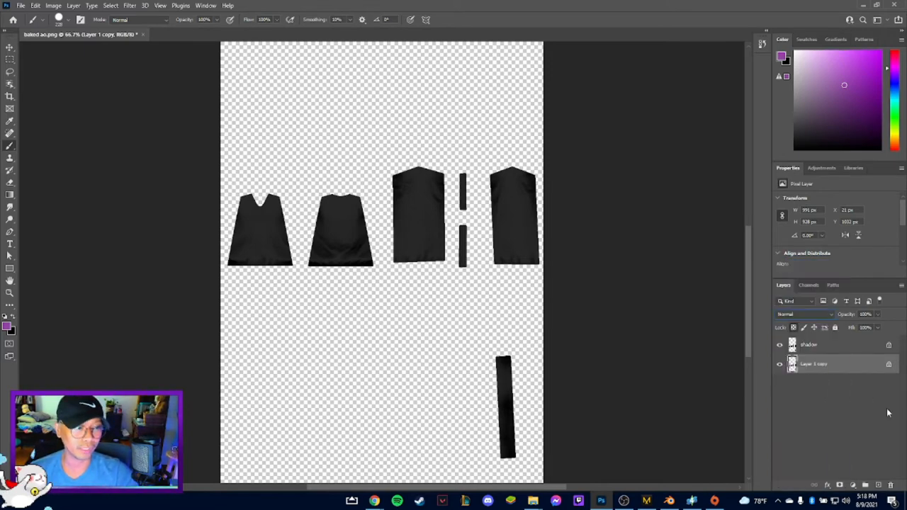
{"action": "left_click", "coordinate": [809, 344]}
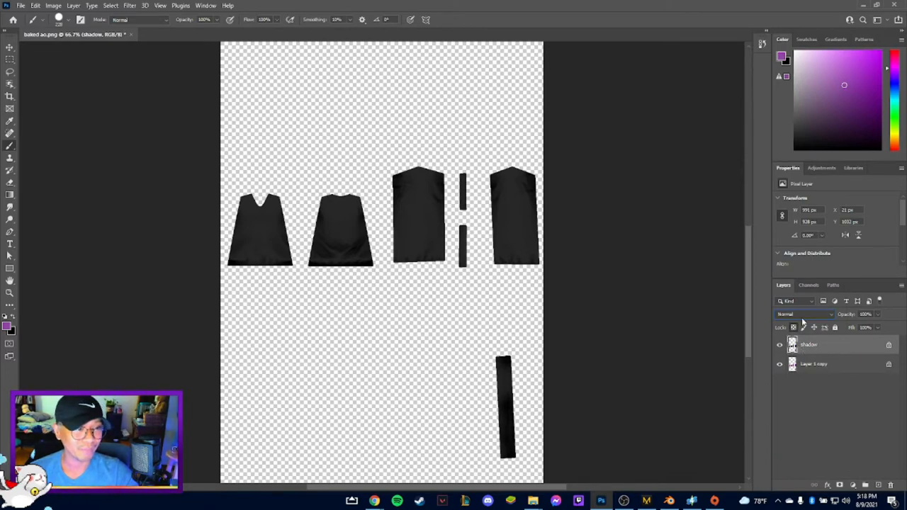
{"action": "left_click", "coordinate": [805, 315]}
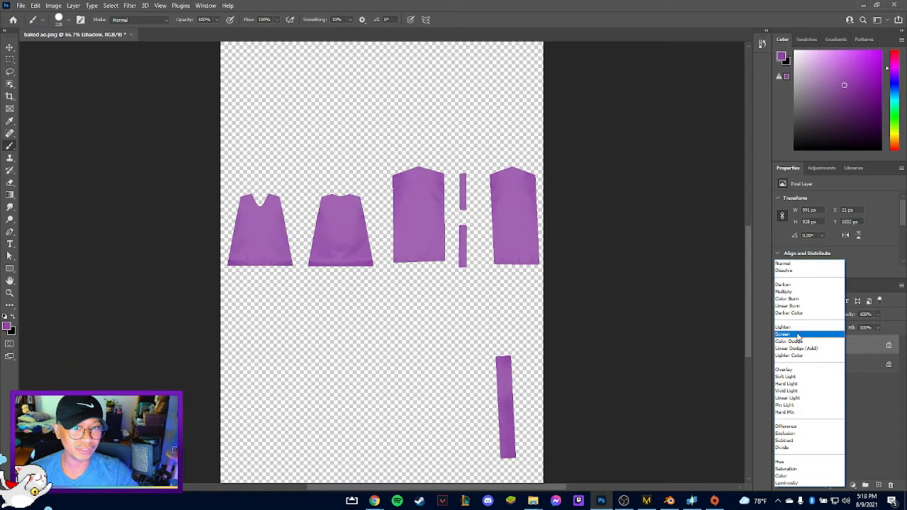
{"action": "left_click", "coordinate": [783, 334]}
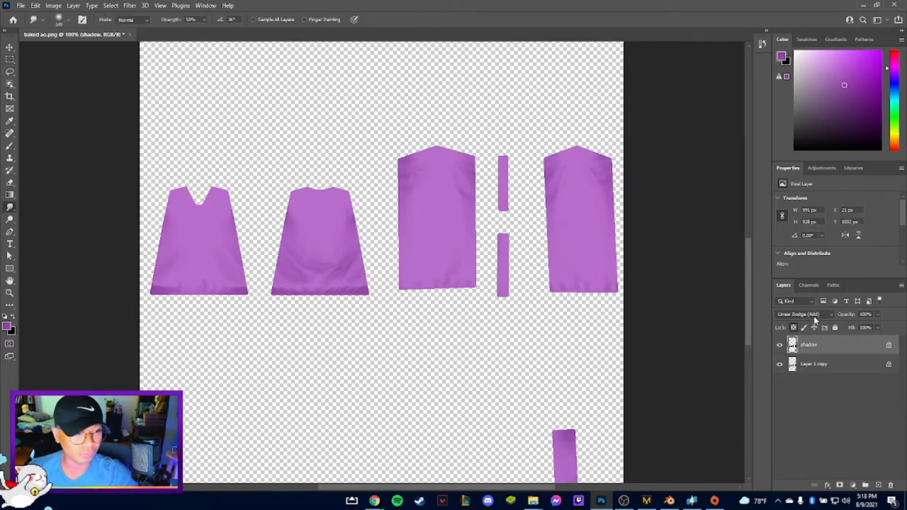
{"action": "mouse_move", "coordinate": [816, 349]}
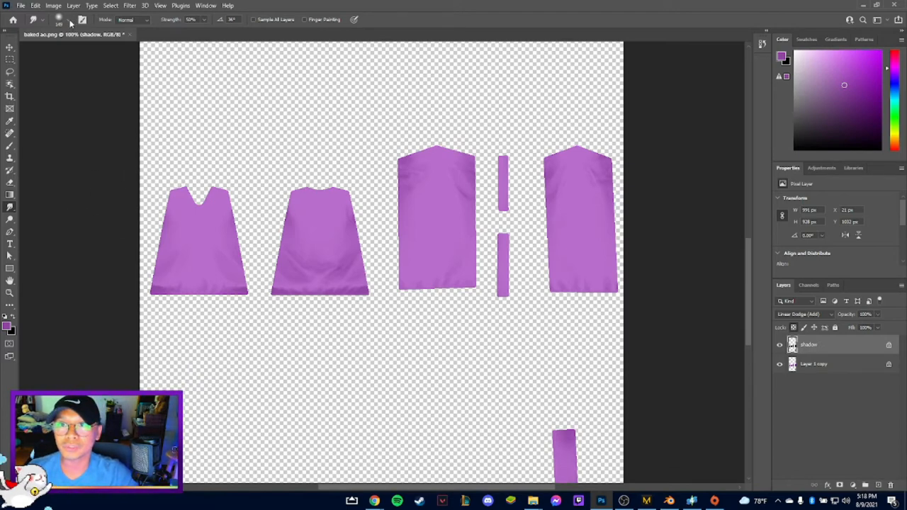
Step: Smudge the front, back and sleeve pieces at 50% strength to soften the shading
{"action": "left_click", "coordinate": [36, 20]}
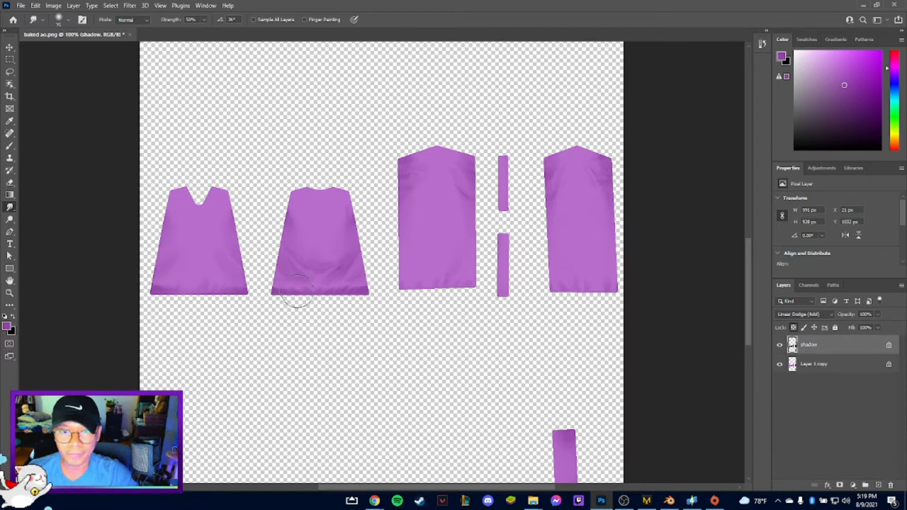
{"action": "mouse_move", "coordinate": [343, 286]}
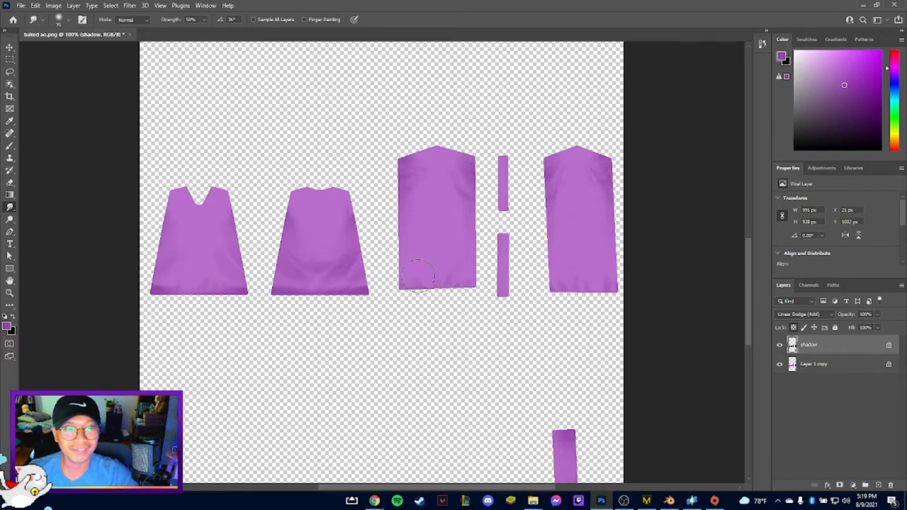
{"action": "mouse_move", "coordinate": [579, 277]}
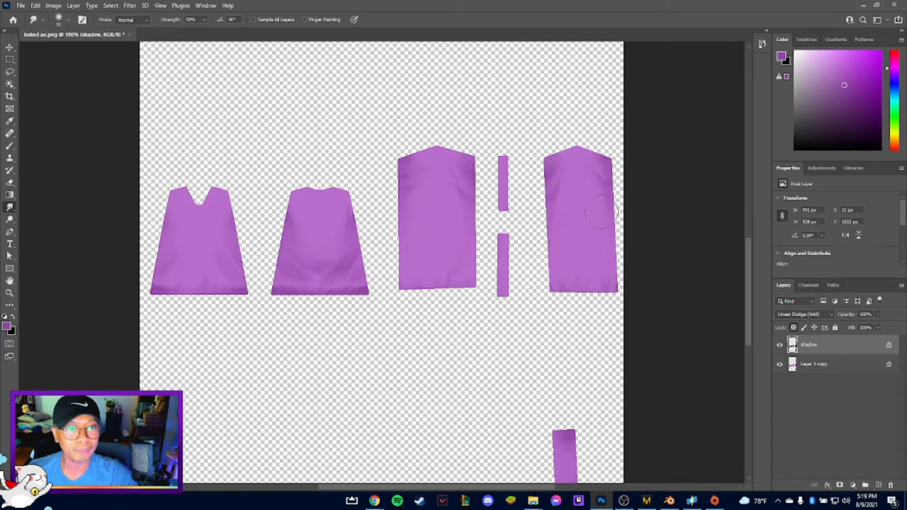
{"action": "scroll", "scroll_direction": "down", "scroll_amount": 3}
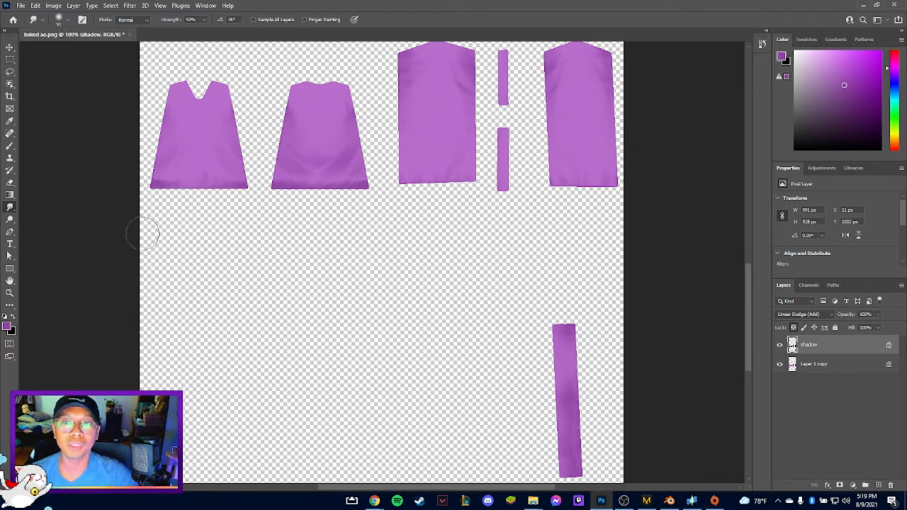
Step: Save a copy of the texture as DDS into CC for my SIMS > Sweater > Render
{"action": "left_click", "coordinate": [20, 6]}
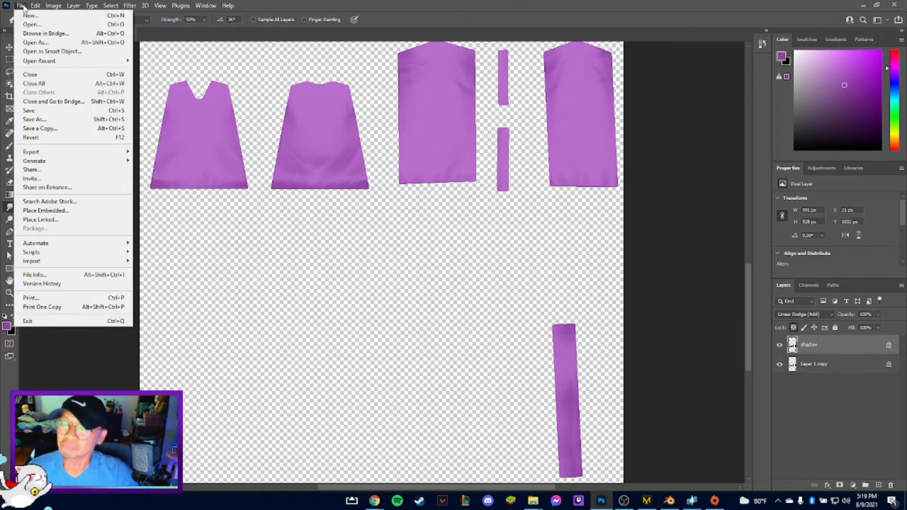
{"action": "left_click", "coordinate": [34, 6]}
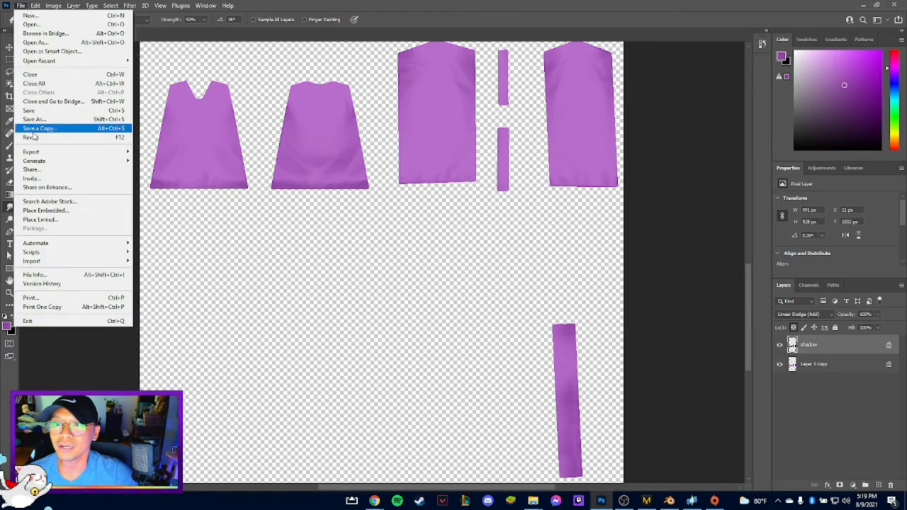
{"action": "left_click", "coordinate": [40, 128]}
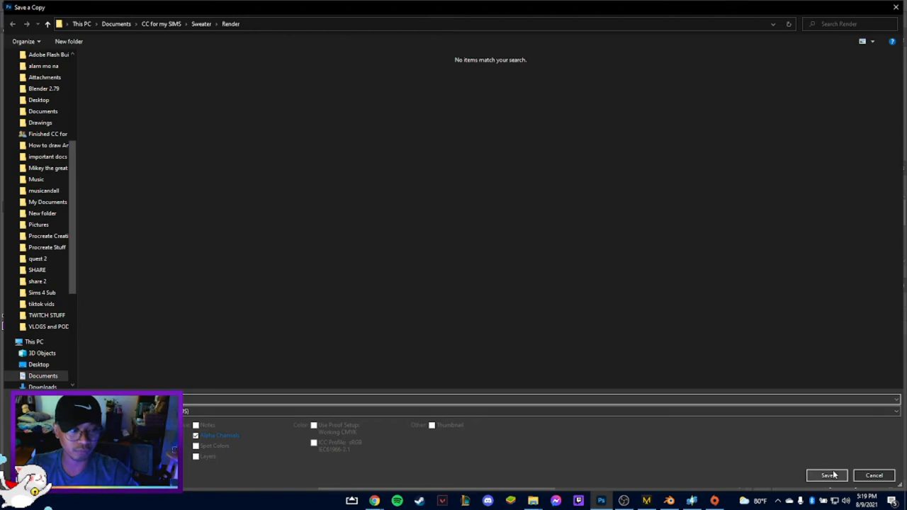
{"action": "left_click", "coordinate": [828, 474]}
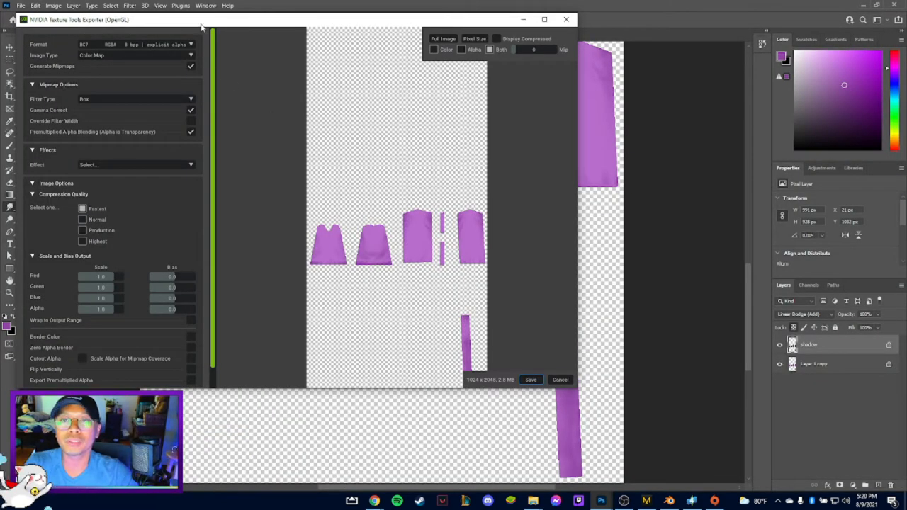
Step: Export with format BC3 RGBA 8 bpp interpolated alpha
{"action": "left_click", "coordinate": [190, 44]}
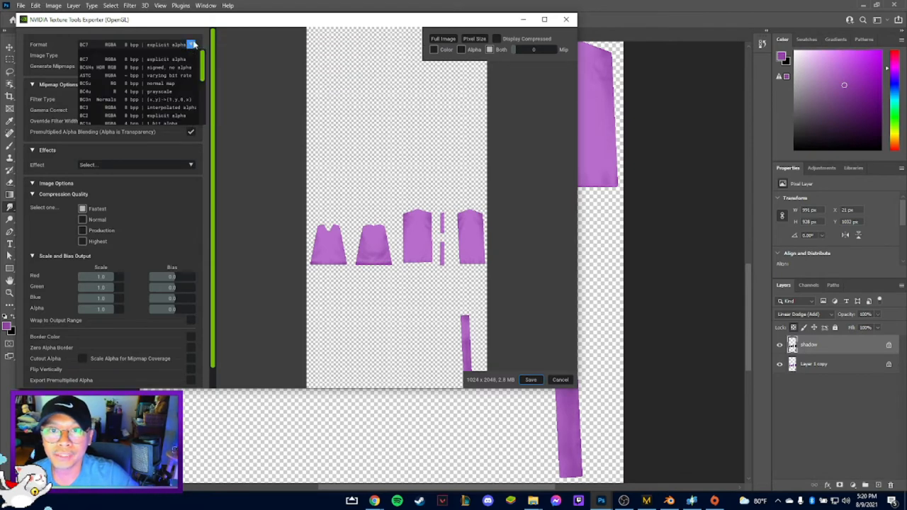
{"action": "mouse_move", "coordinate": [142, 108]}
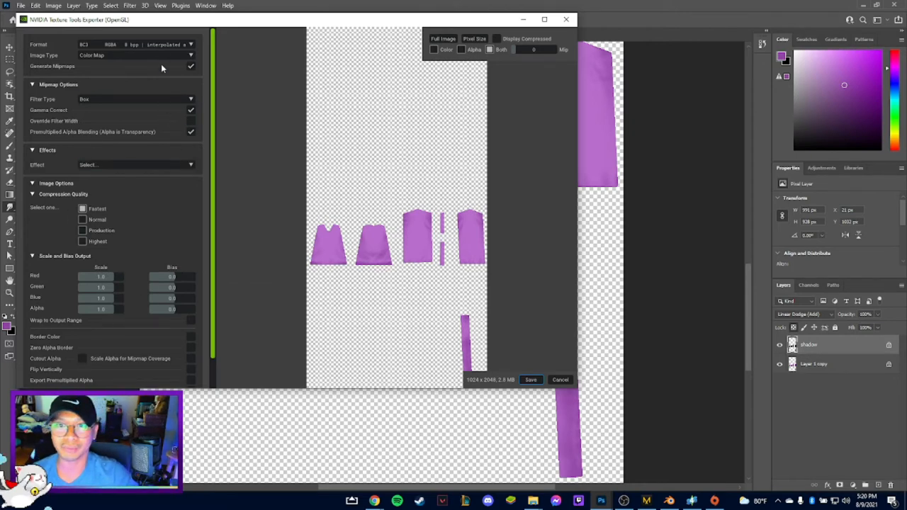
{"action": "left_click", "coordinate": [190, 44]}
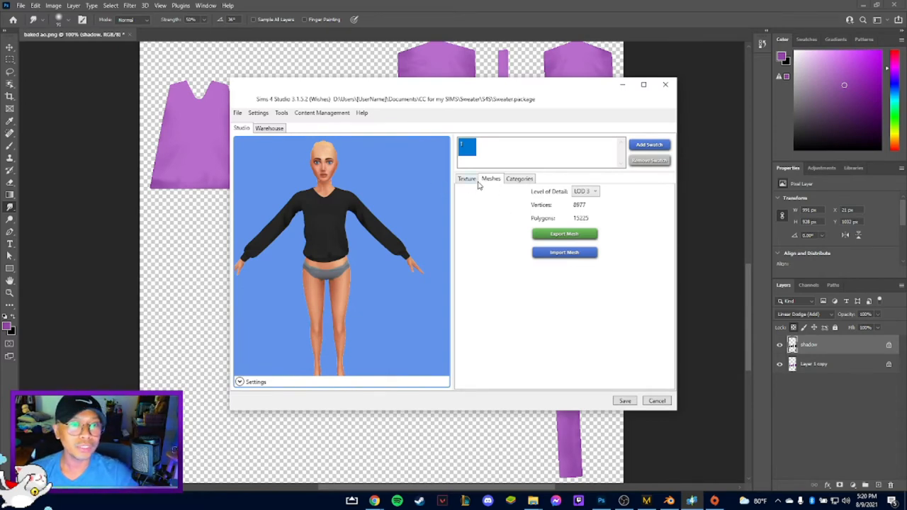
Step: From the Texture tab, import and browse into Render, listing files of other types
{"action": "left_click", "coordinate": [468, 179]}
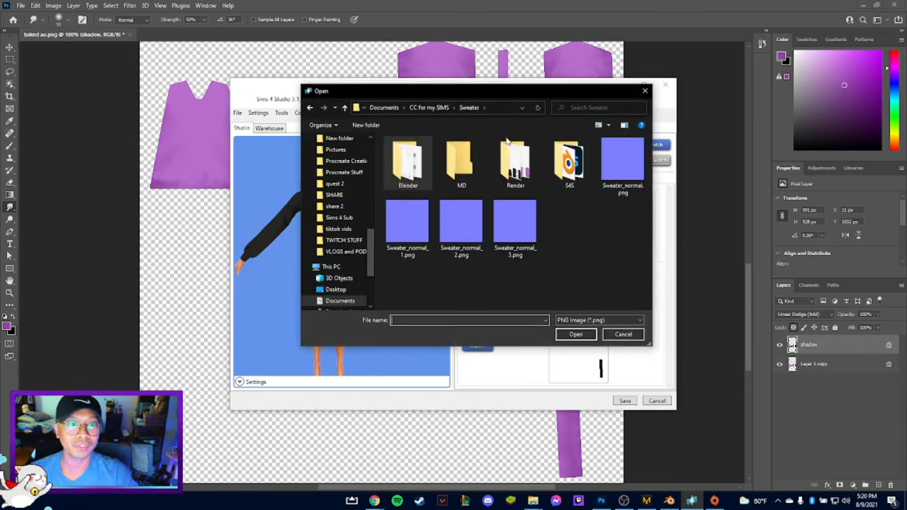
{"action": "double_click", "coordinate": [516, 158]}
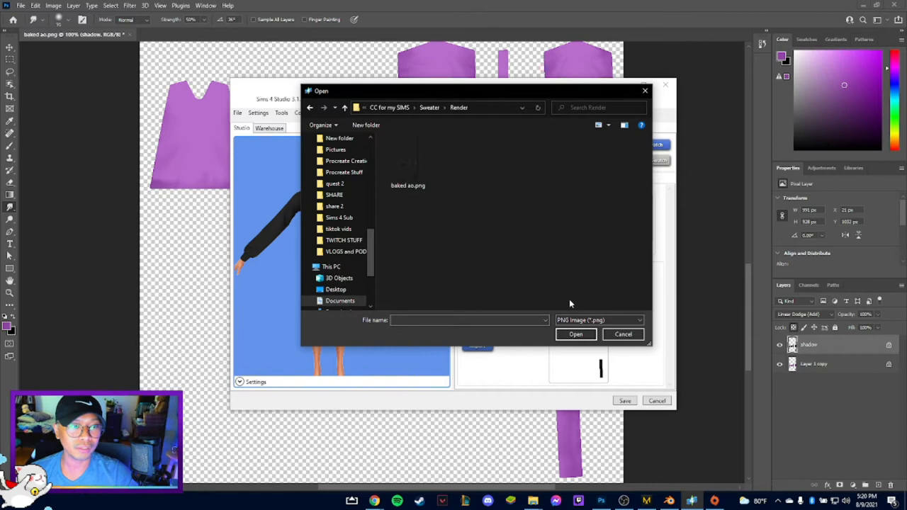
{"action": "left_click", "coordinate": [598, 320]}
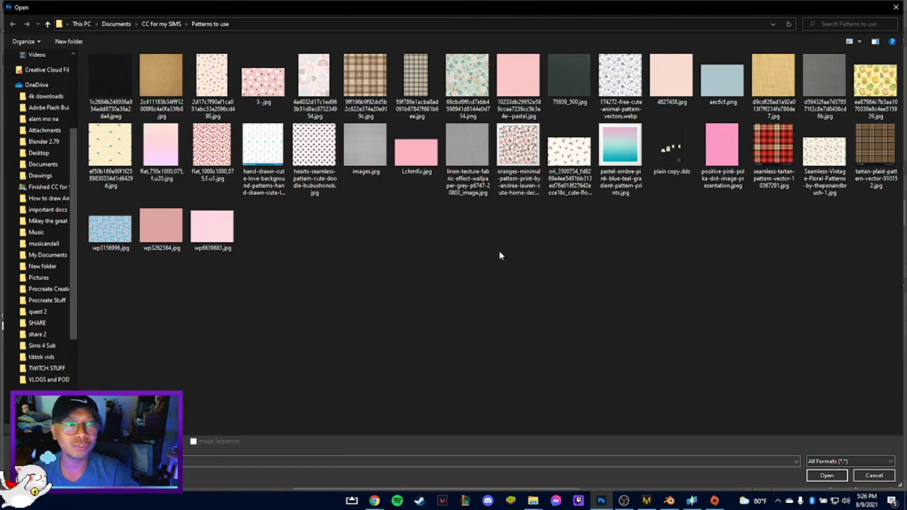
Step: Open the beige plaid image from Patterns to use and switch to its document
{"action": "left_click", "coordinate": [417, 81]}
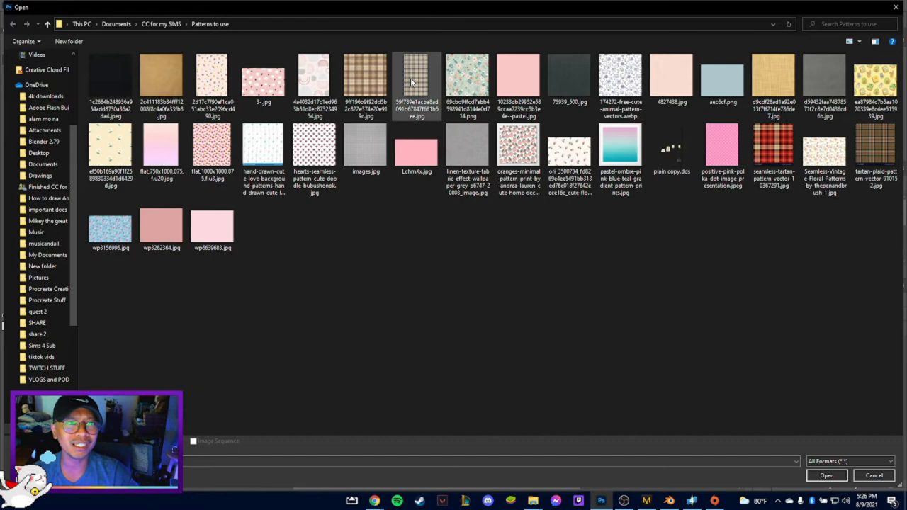
{"action": "left_click", "coordinate": [826, 475]}
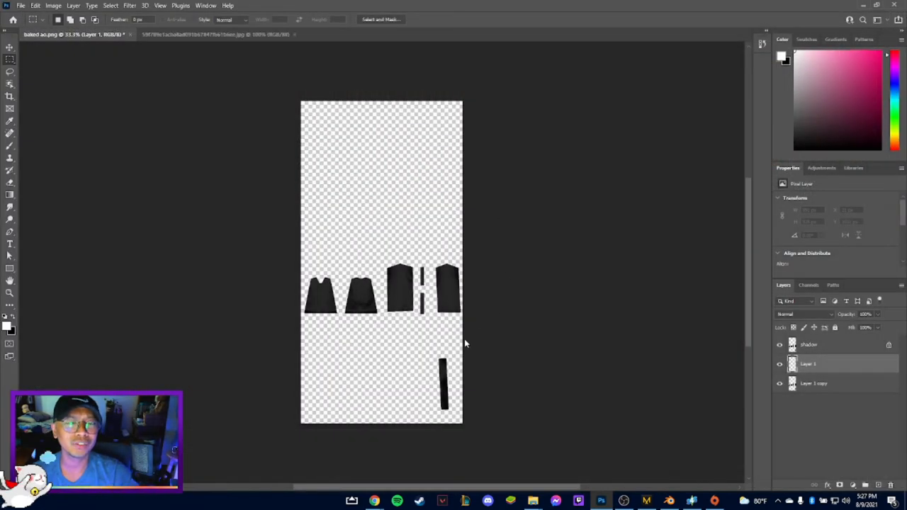
{"action": "left_click", "coordinate": [212, 34]}
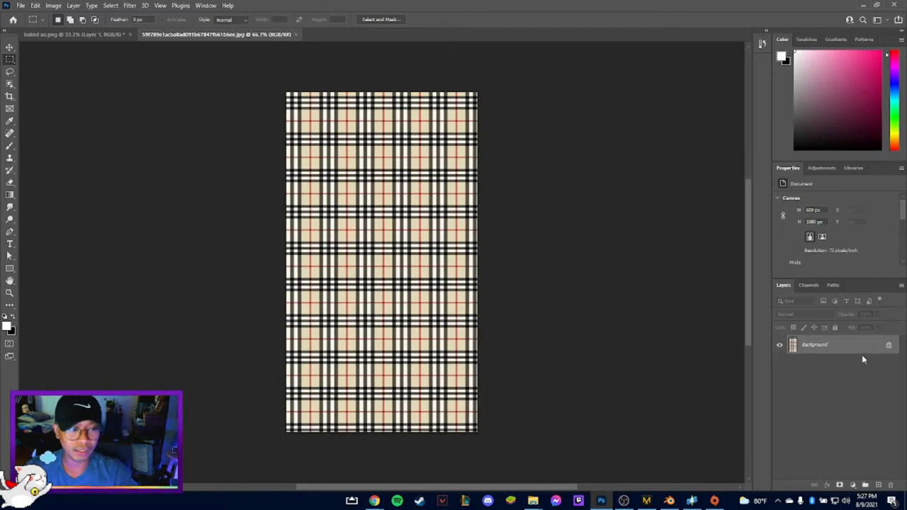
{"action": "mouse_move", "coordinate": [870, 362]}
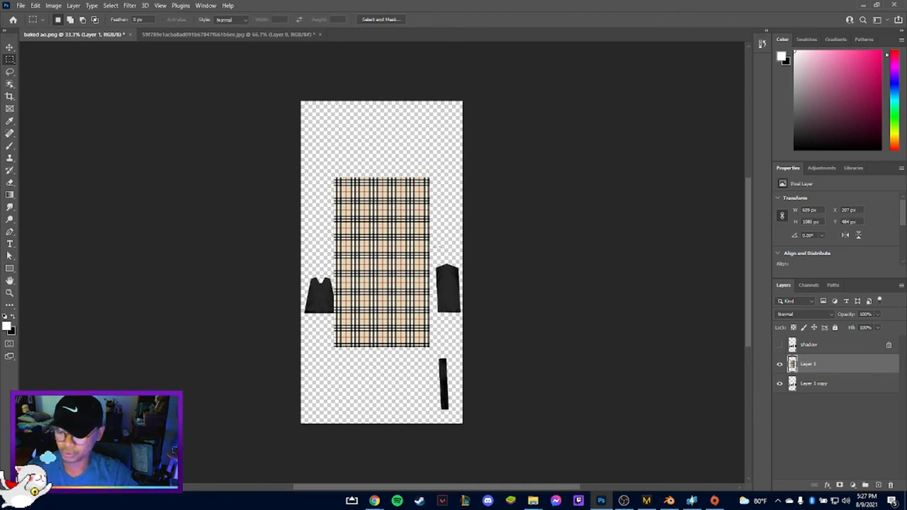
Step: Place the copied plaid pattern over the sweater's front and back body pieces on new layers
{"action": "left_click", "coordinate": [10, 48]}
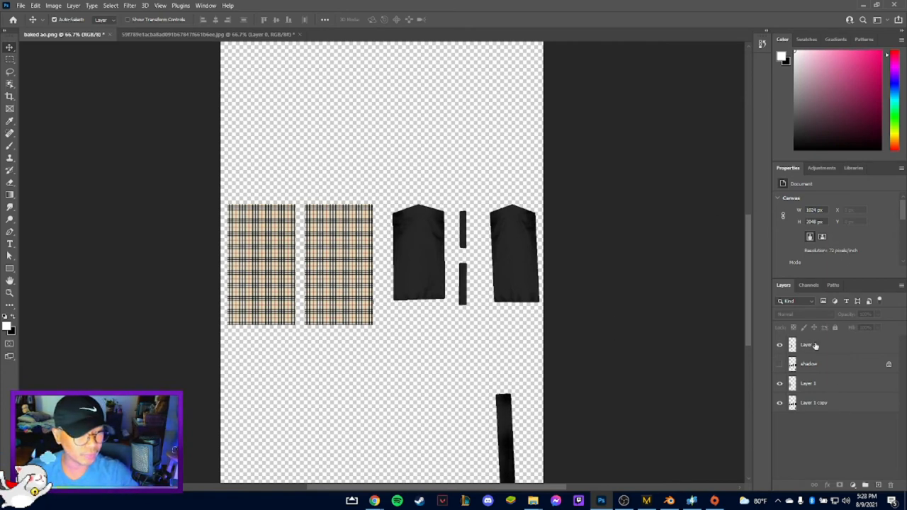
Step: Select the new colour layer where the tan sleeves will be painted
{"action": "left_click", "coordinate": [808, 362]}
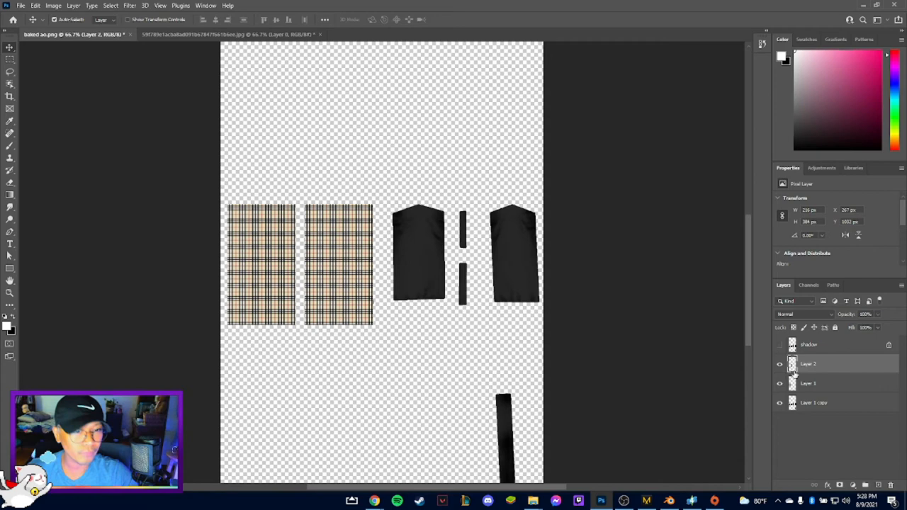
{"action": "mouse_move", "coordinate": [360, 267]}
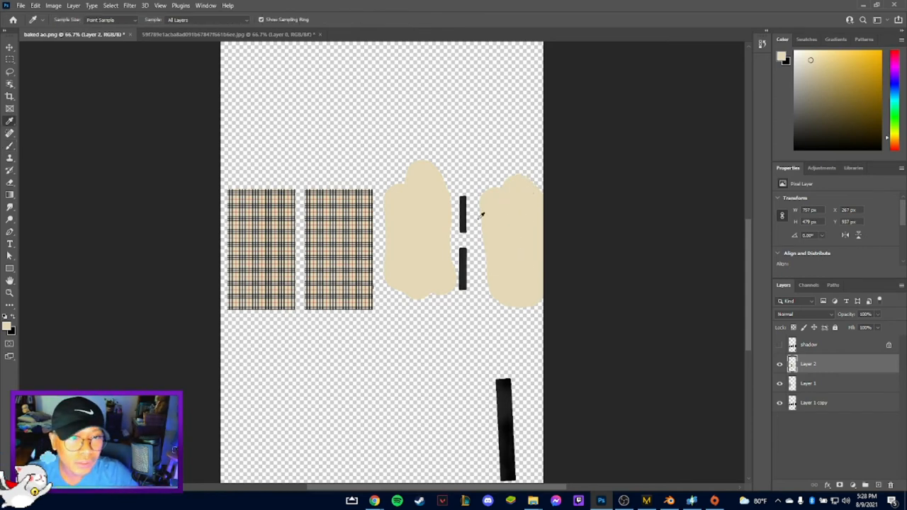
{"action": "mouse_move", "coordinate": [468, 201]}
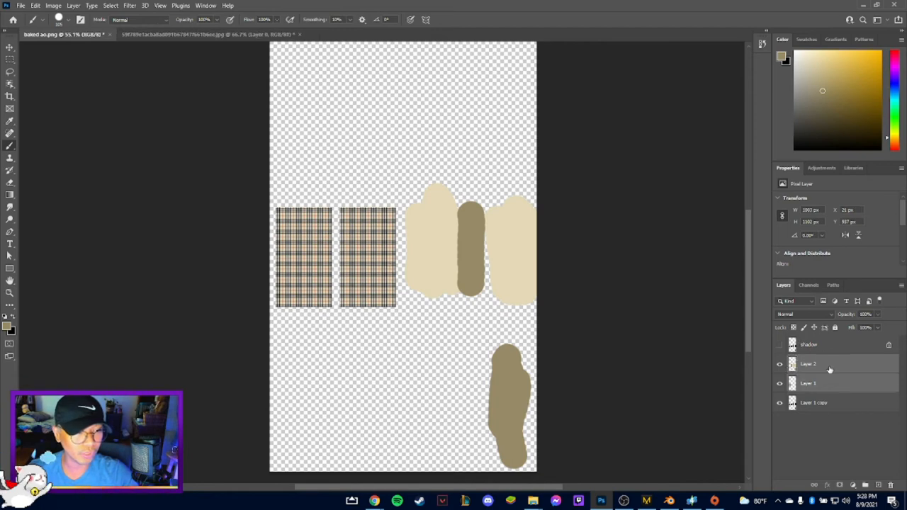
Step: Turn the plaid-and-tan colour layer into a clipping mask over the sweater pieces
{"action": "right_click", "coordinate": [808, 363]}
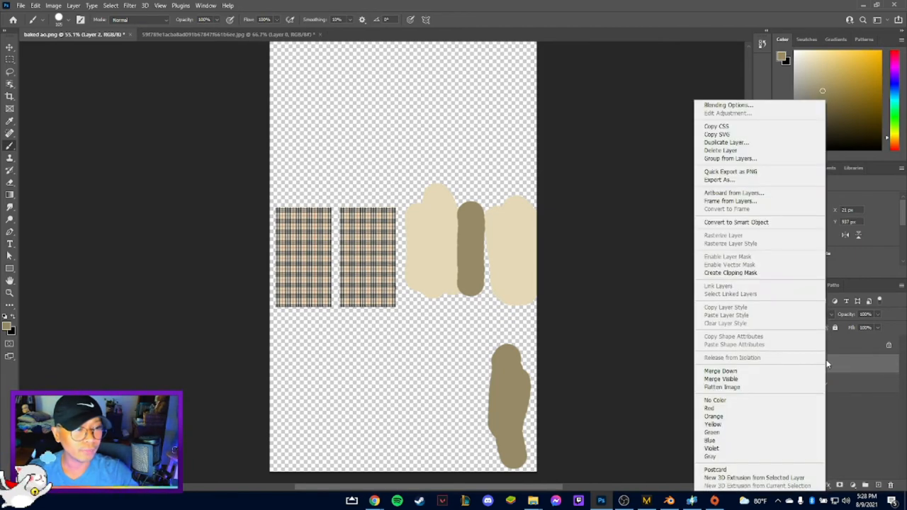
{"action": "mouse_move", "coordinate": [730, 272]}
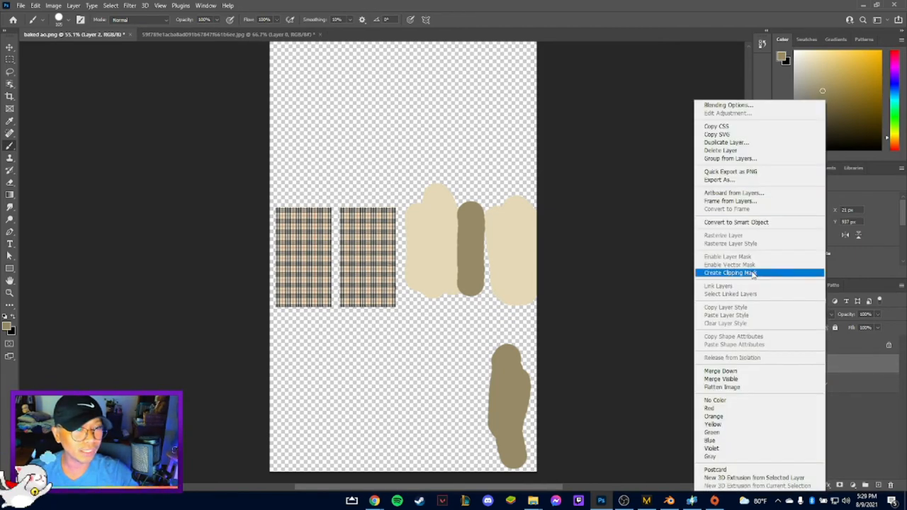
{"action": "left_click", "coordinate": [729, 273]}
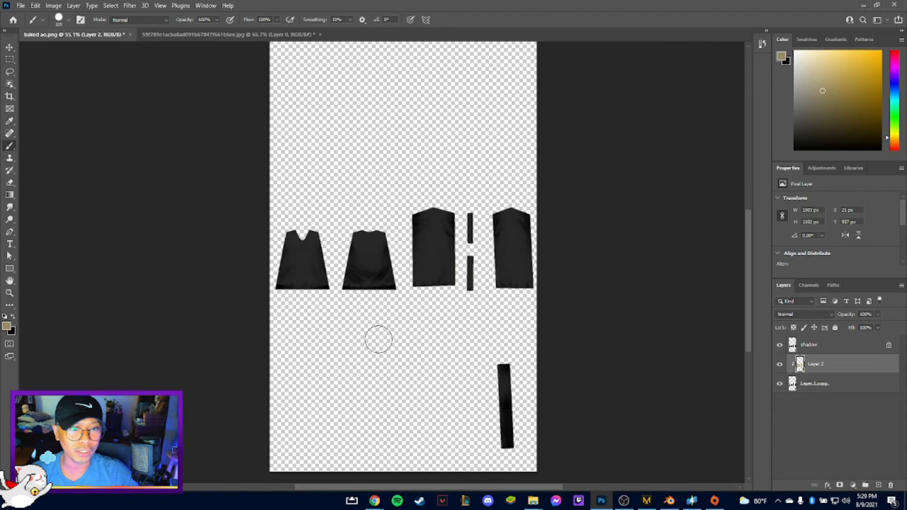
Step: Cycle the Shadow layer through darken, overlay, light and linear blend modes until shading blends with the colours
{"action": "left_click", "coordinate": [808, 345]}
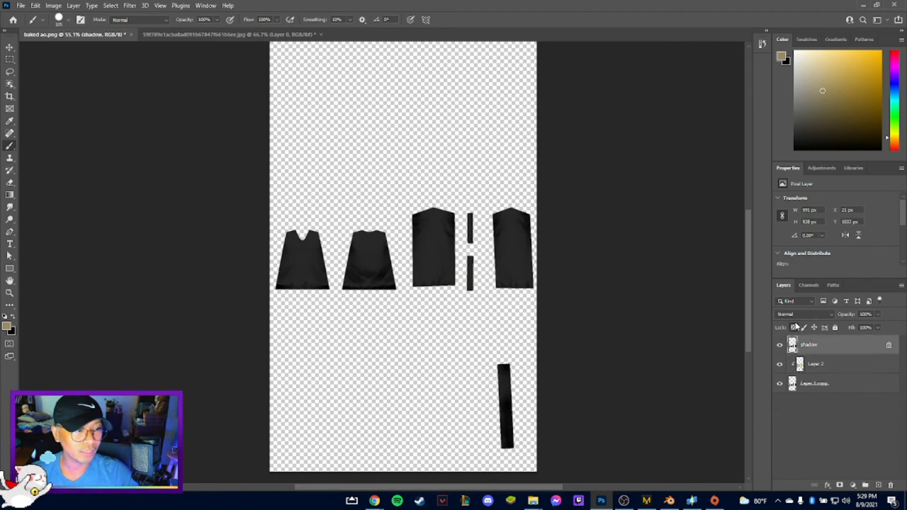
{"action": "left_click", "coordinate": [805, 315]}
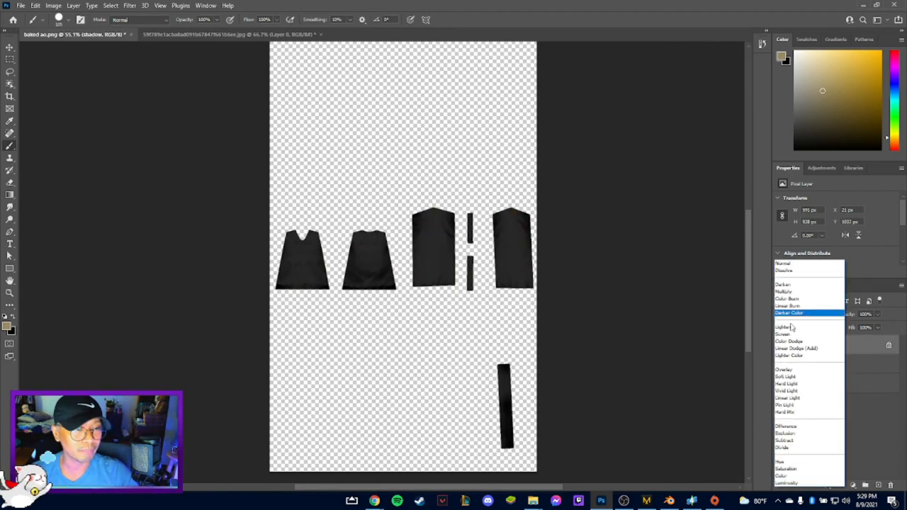
{"action": "left_click", "coordinate": [784, 369]}
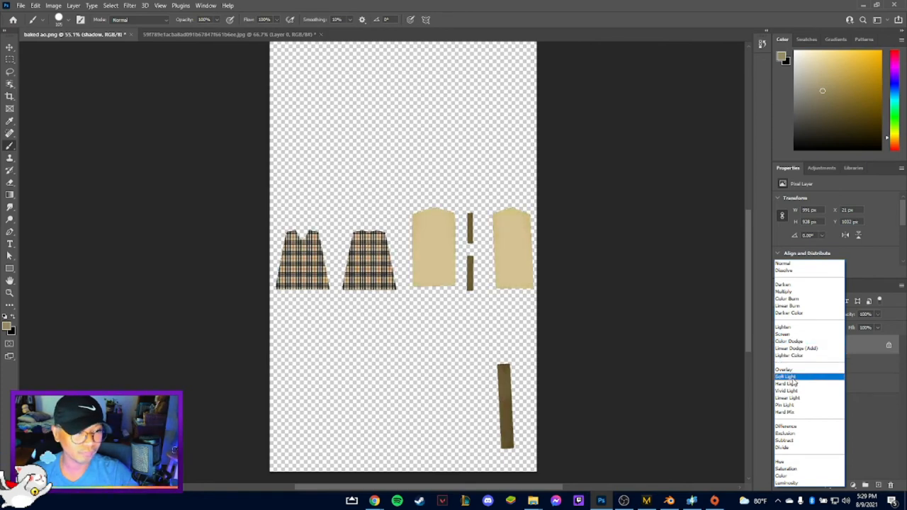
{"action": "left_click", "coordinate": [788, 340]}
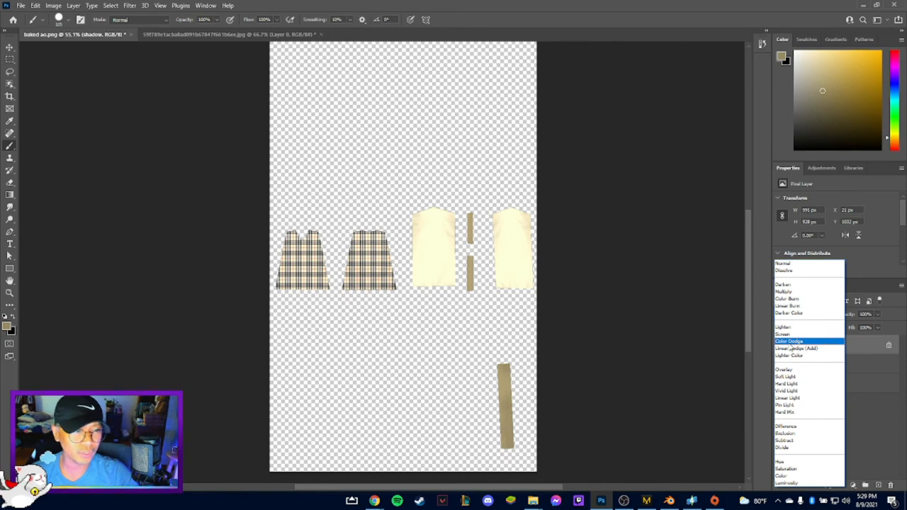
{"action": "left_click", "coordinate": [784, 368]}
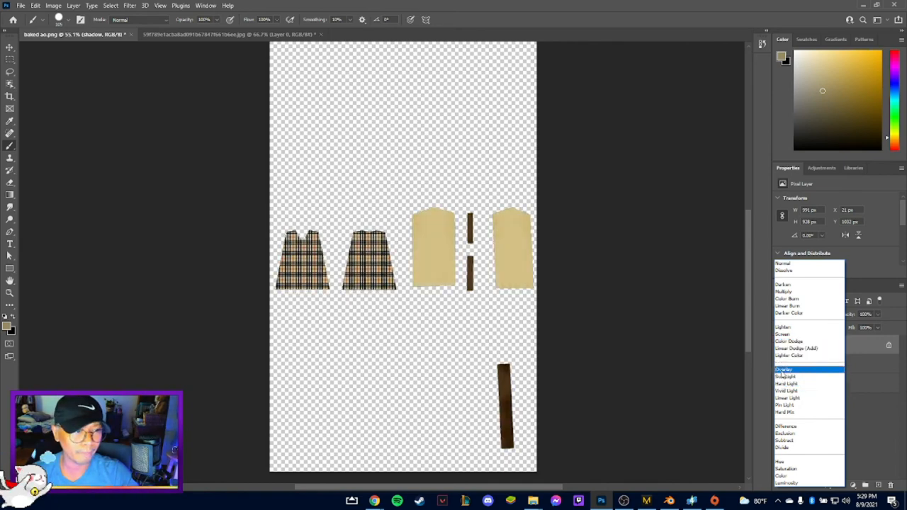
{"action": "left_click", "coordinate": [786, 382]}
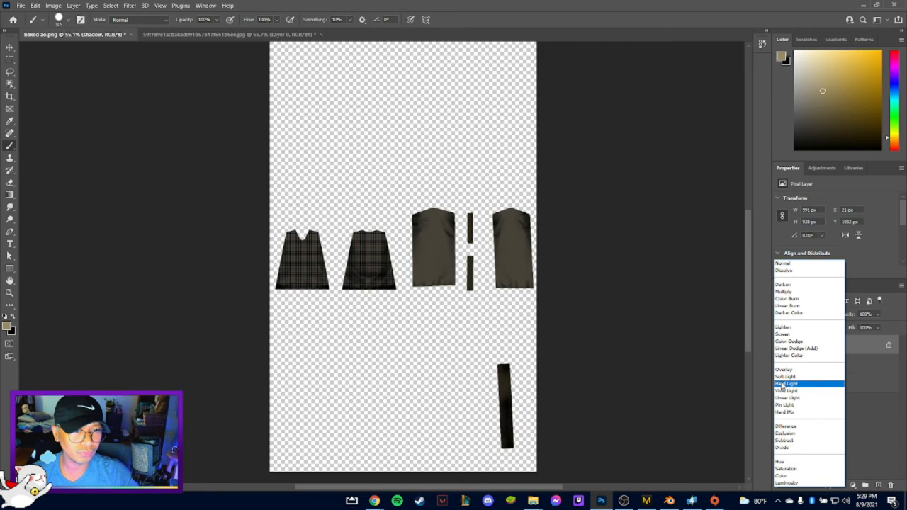
{"action": "left_click", "coordinate": [787, 391]}
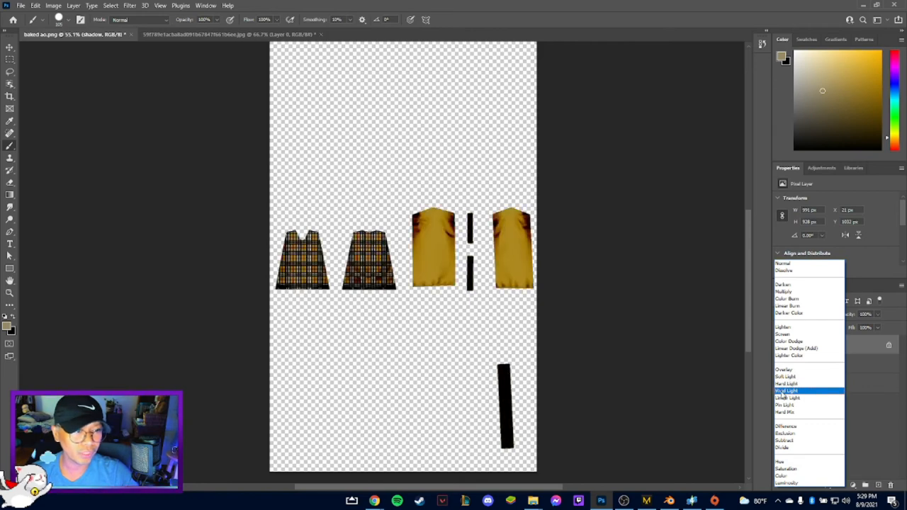
{"action": "left_click", "coordinate": [796, 349]}
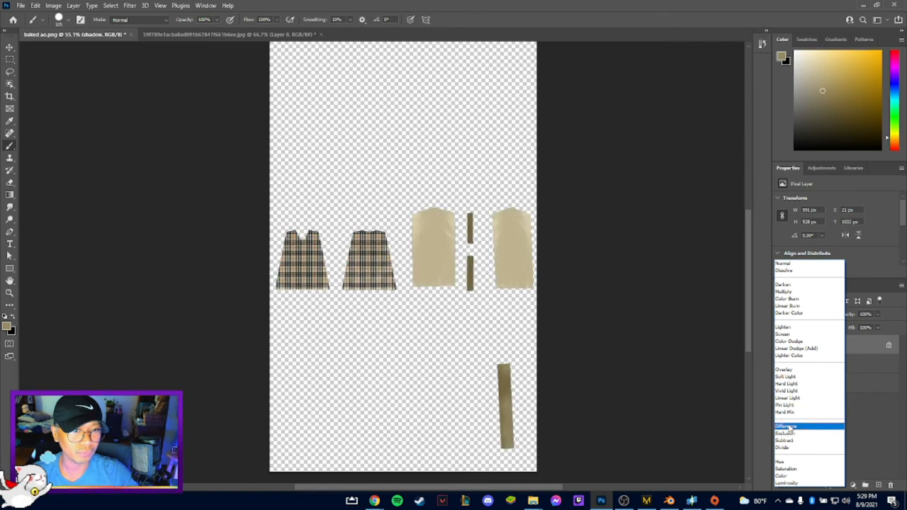
{"action": "left_click", "coordinate": [786, 397]}
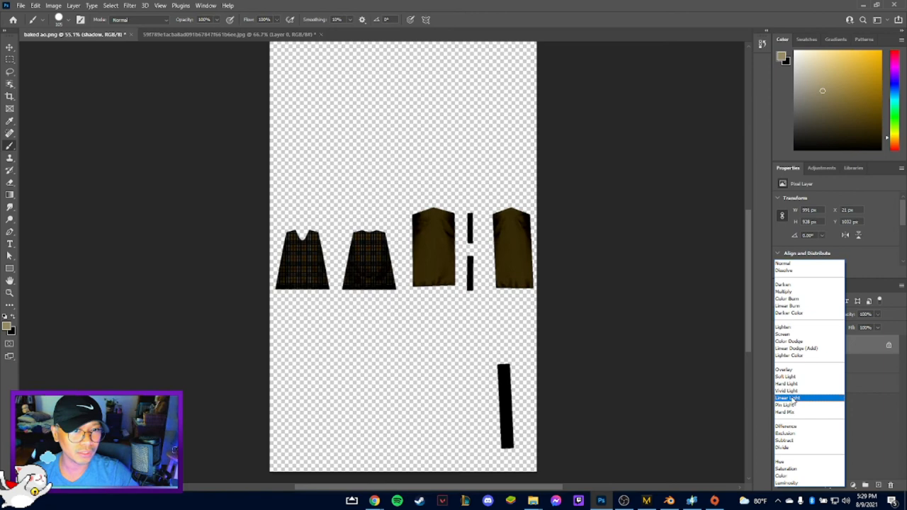
{"action": "left_click", "coordinate": [787, 382]}
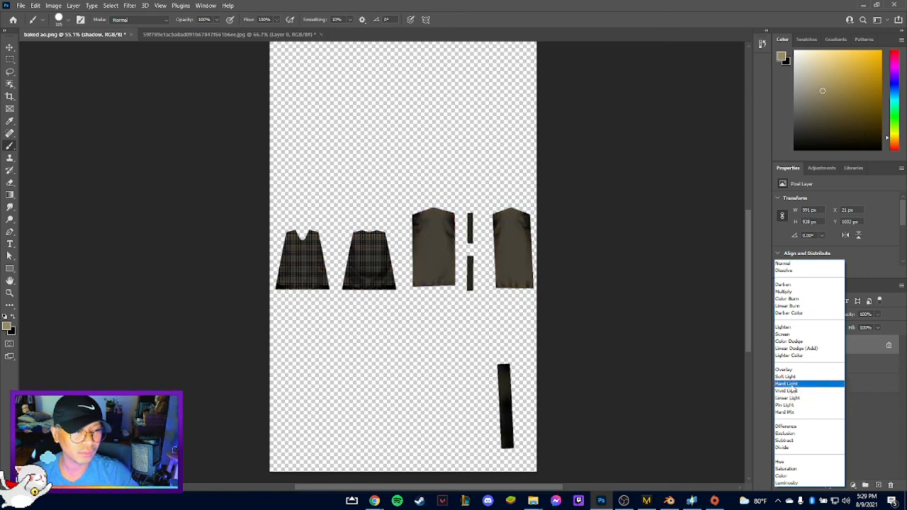
{"action": "left_click", "coordinate": [785, 368]}
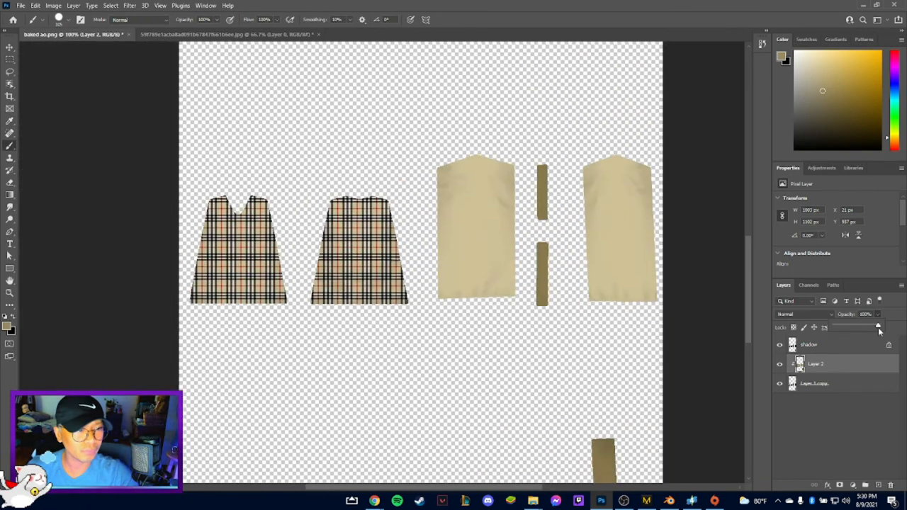
Step: Apply a Curves adjustment pulling RGB down to deepen the tan and plaid to golden
{"action": "left_click", "coordinate": [54, 5]}
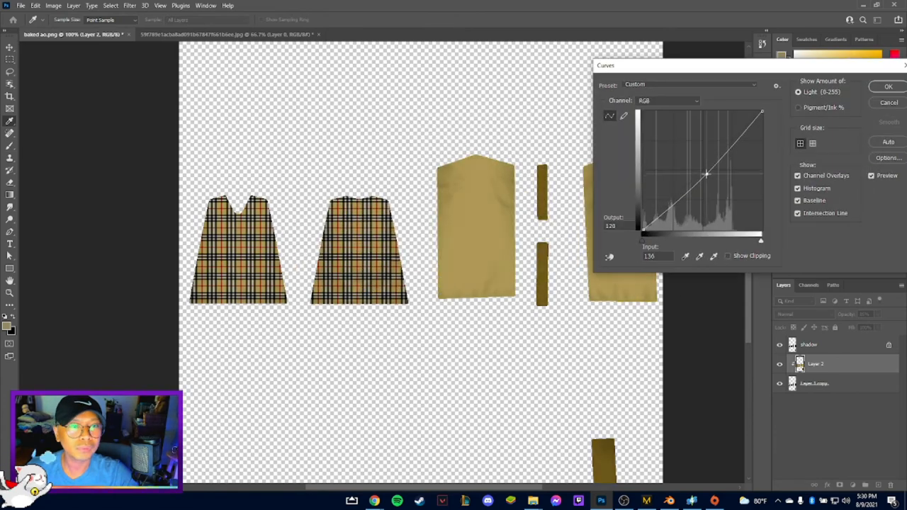
{"action": "left_click", "coordinate": [888, 86]}
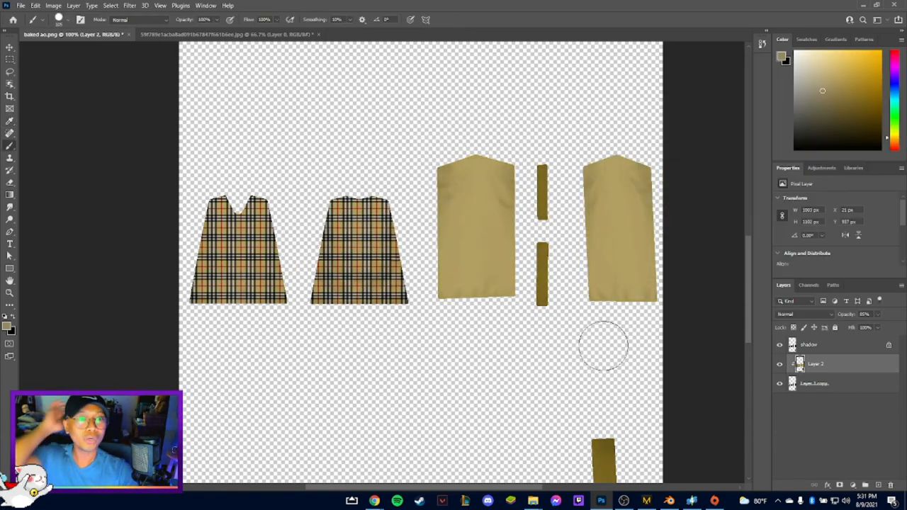
{"action": "mouse_move", "coordinate": [601, 351]}
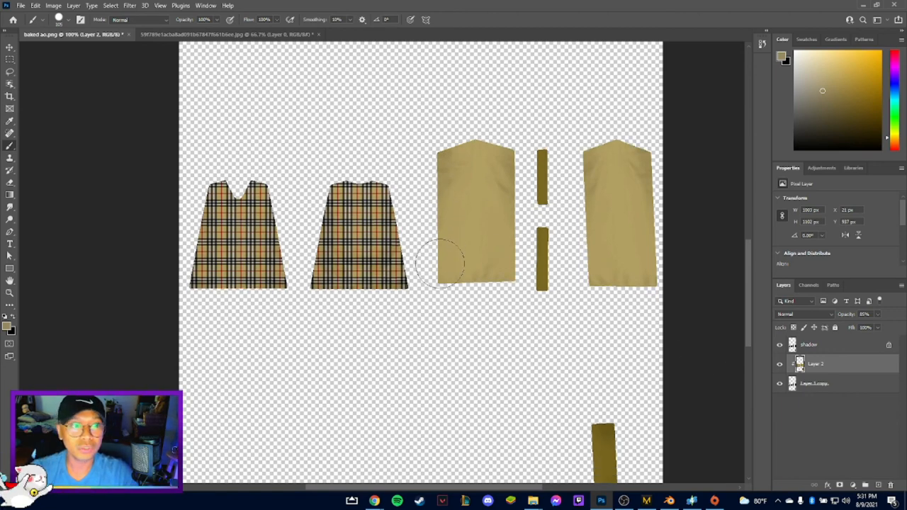
{"action": "scroll", "scroll_direction": "down", "scroll_amount": 3}
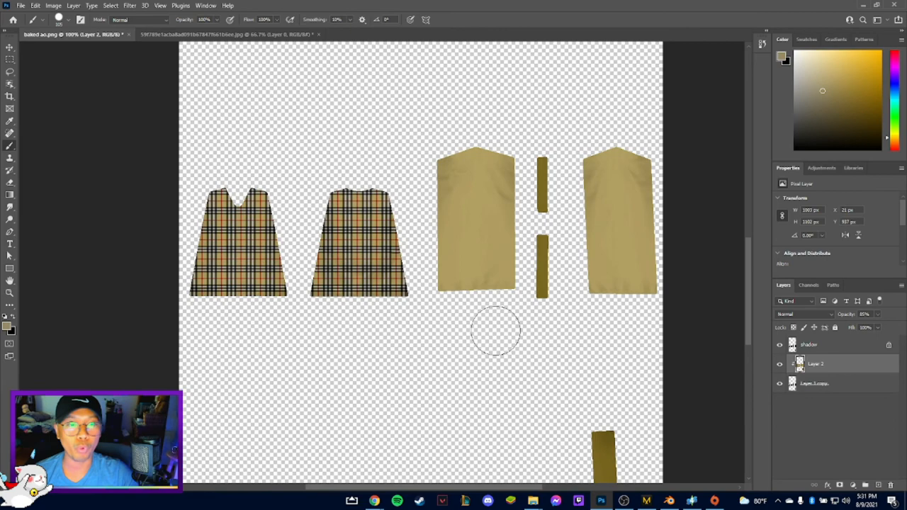
{"action": "left_click", "coordinate": [20, 6]}
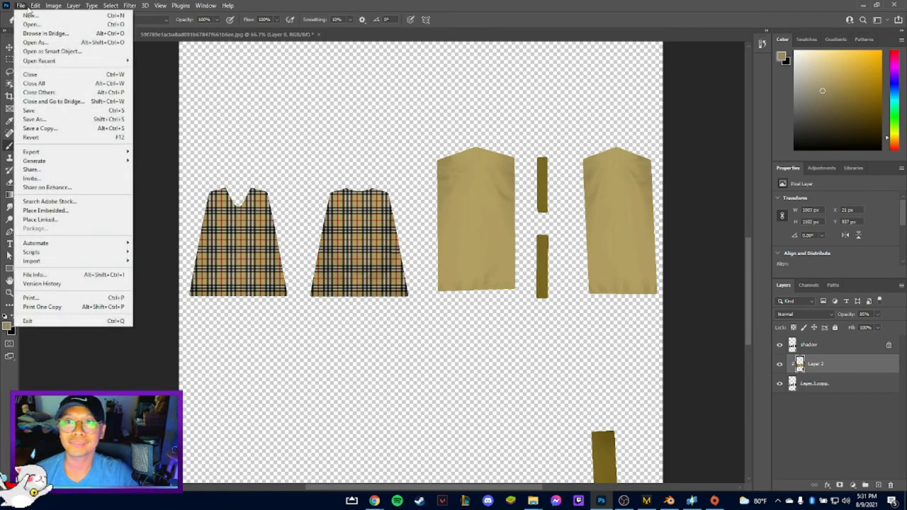
{"action": "mouse_move", "coordinate": [29, 110]}
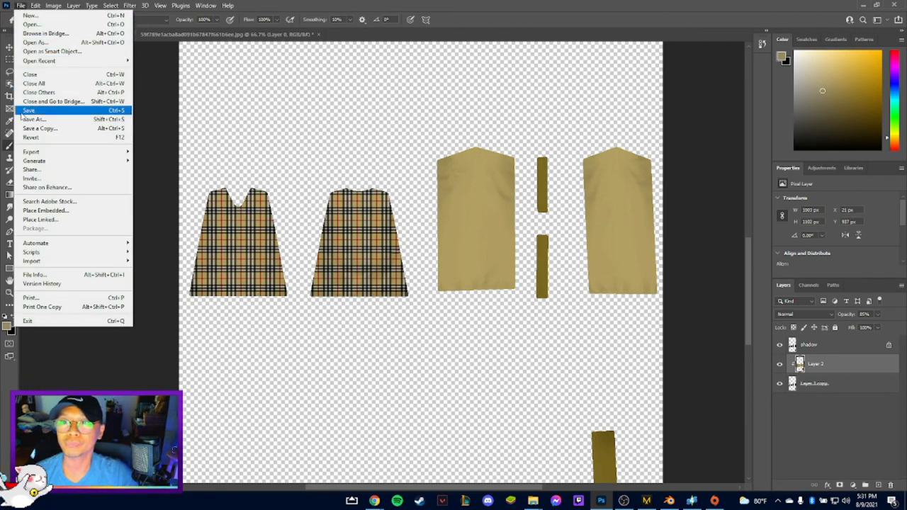
Step: Save the finished baked sweater texture document
{"action": "left_click", "coordinate": [40, 127]}
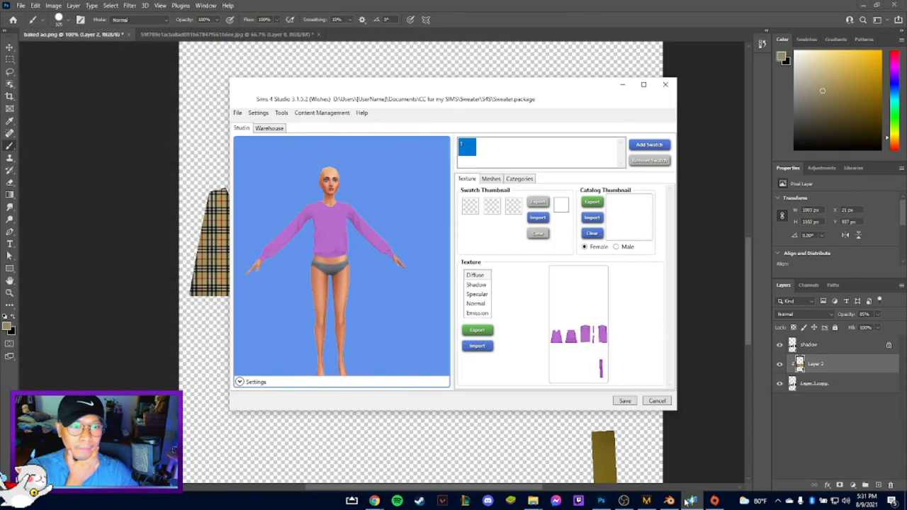
Step: Import the new plaid-and-tan sweater .dds file as the Diffuse texture
{"action": "left_click", "coordinate": [476, 346]}
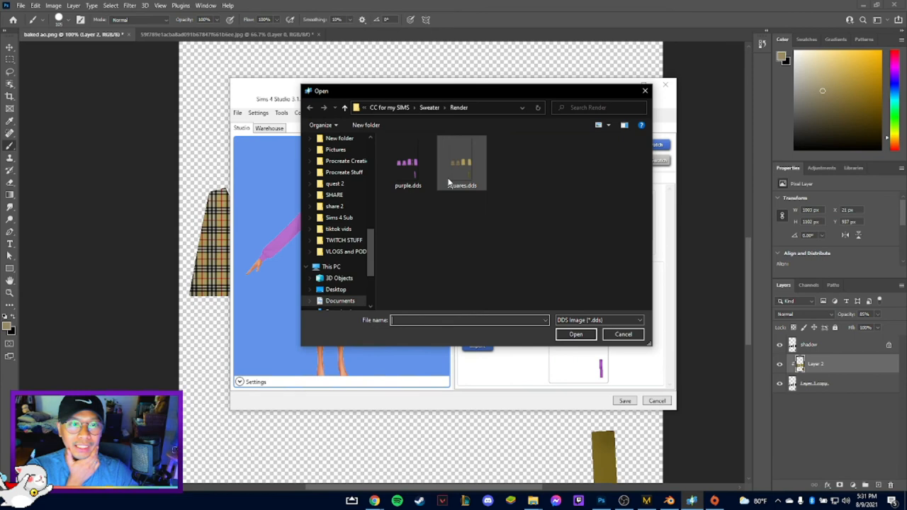
{"action": "left_click", "coordinate": [624, 335]}
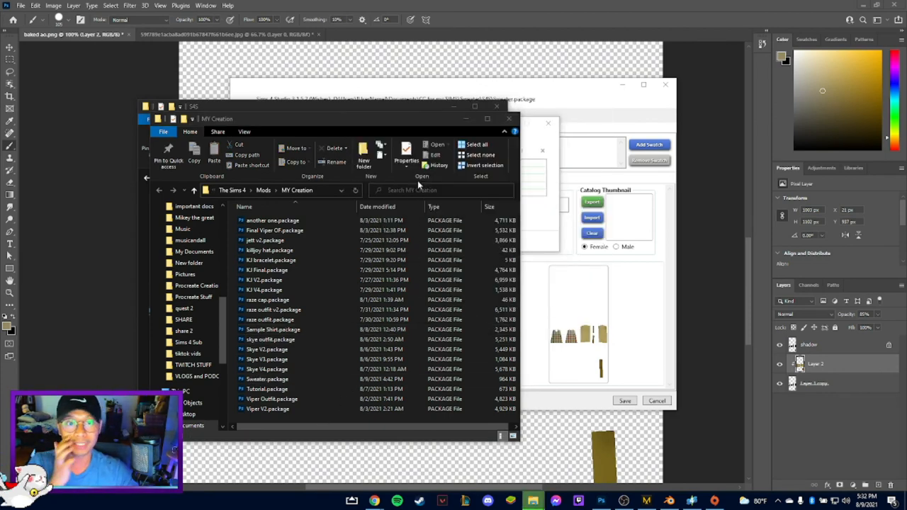
Step: Navigate File Explorer into the MY Creation folder under The Sims 4 Mods
{"action": "left_click", "coordinate": [266, 378]}
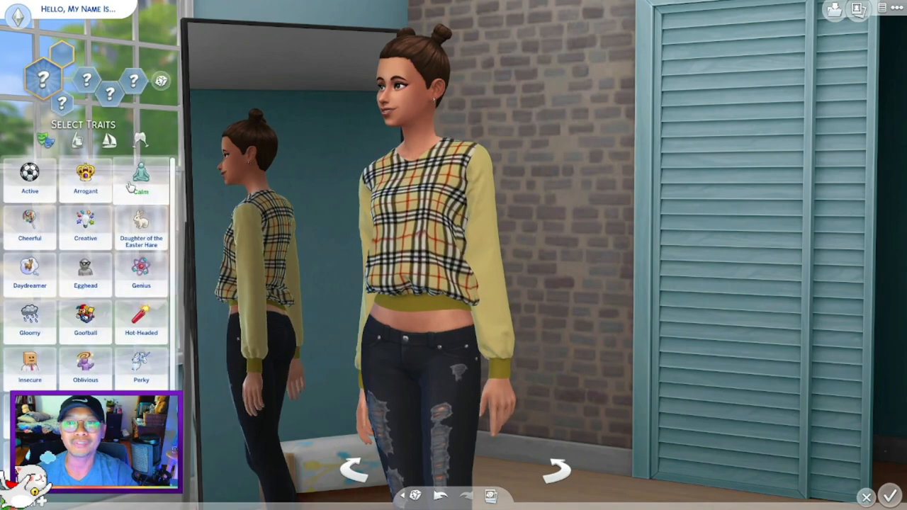
Step: Give the sim wearing the plaid sweater with tan sleeves the Calm trait
{"action": "left_click", "coordinate": [142, 180]}
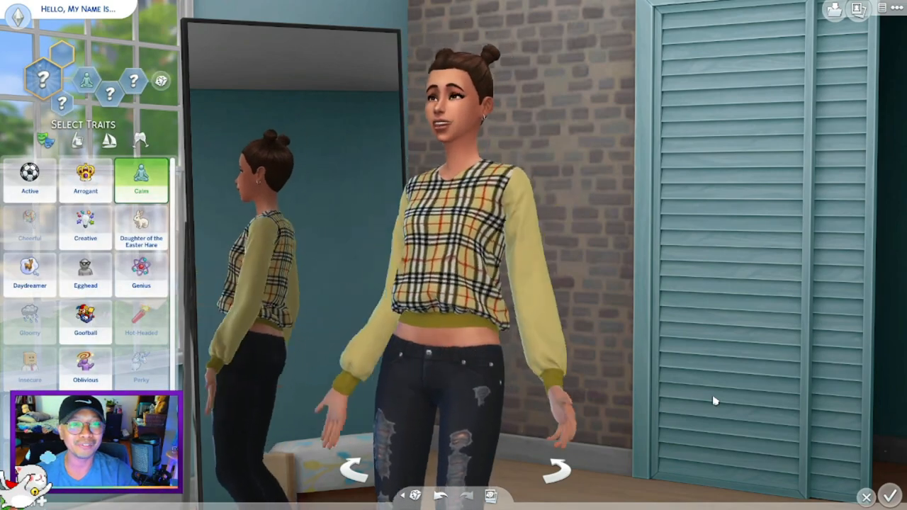